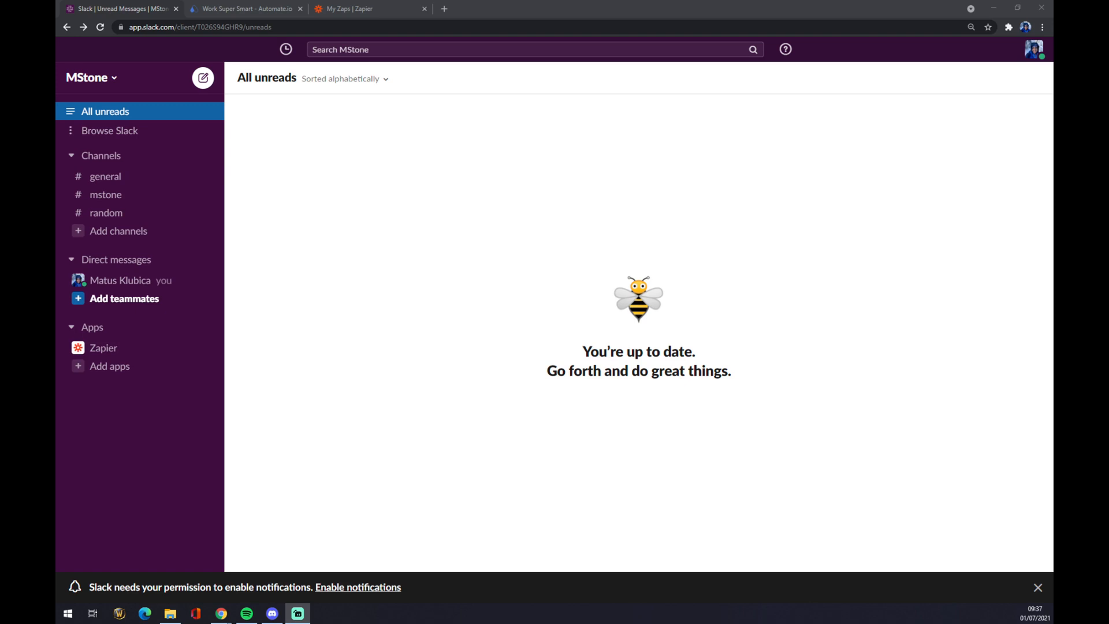
pyautogui.moveTo(340, 180)
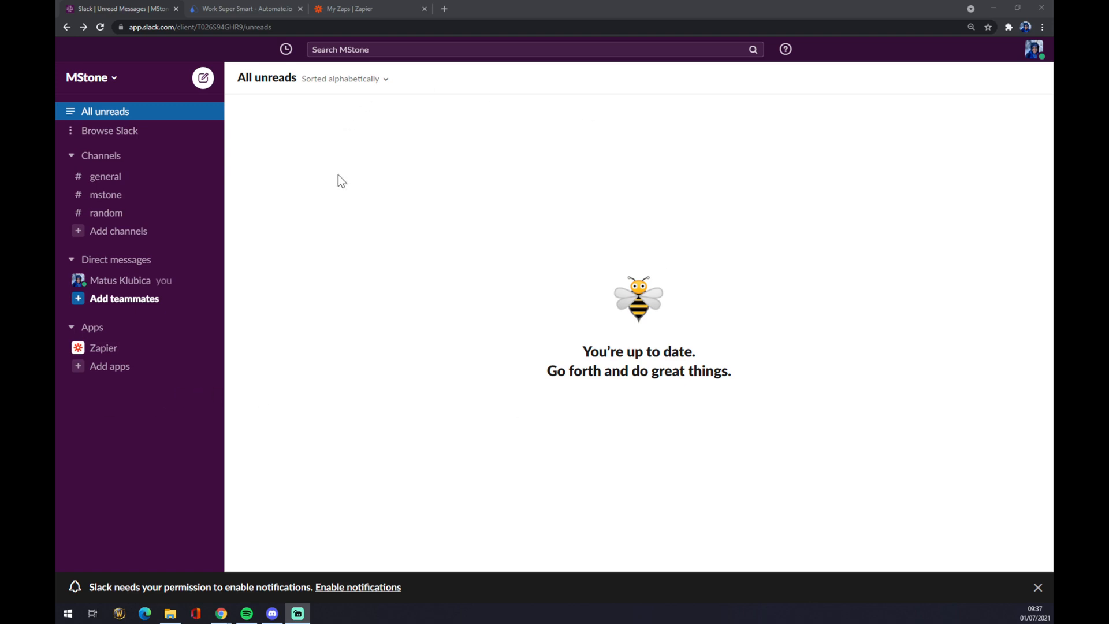
pyautogui.moveTo(70, 118)
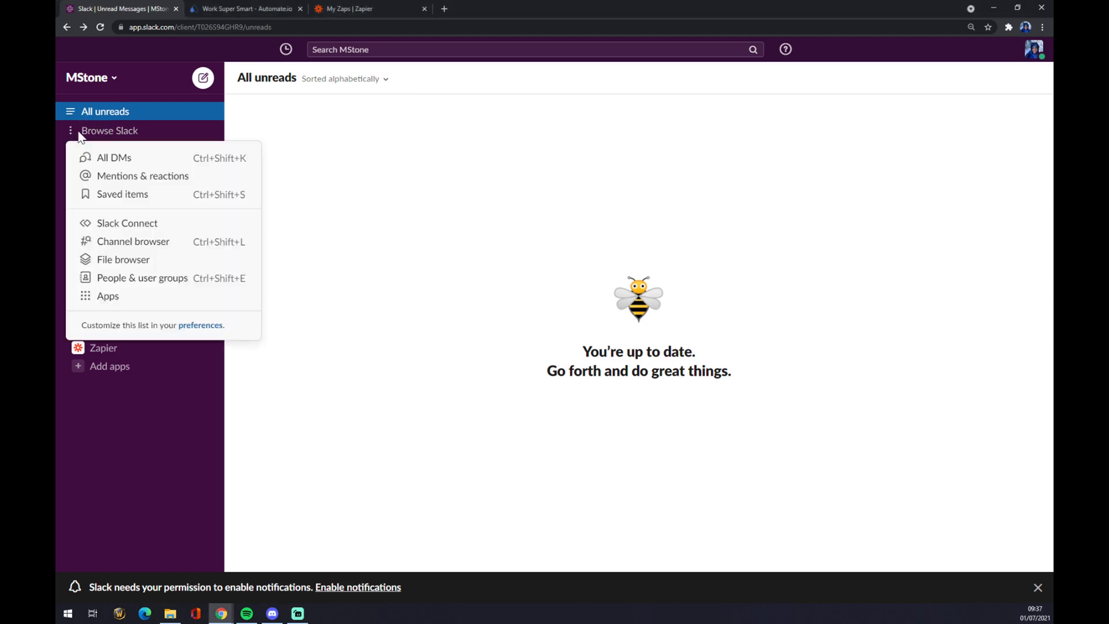
pyautogui.moveTo(87, 135)
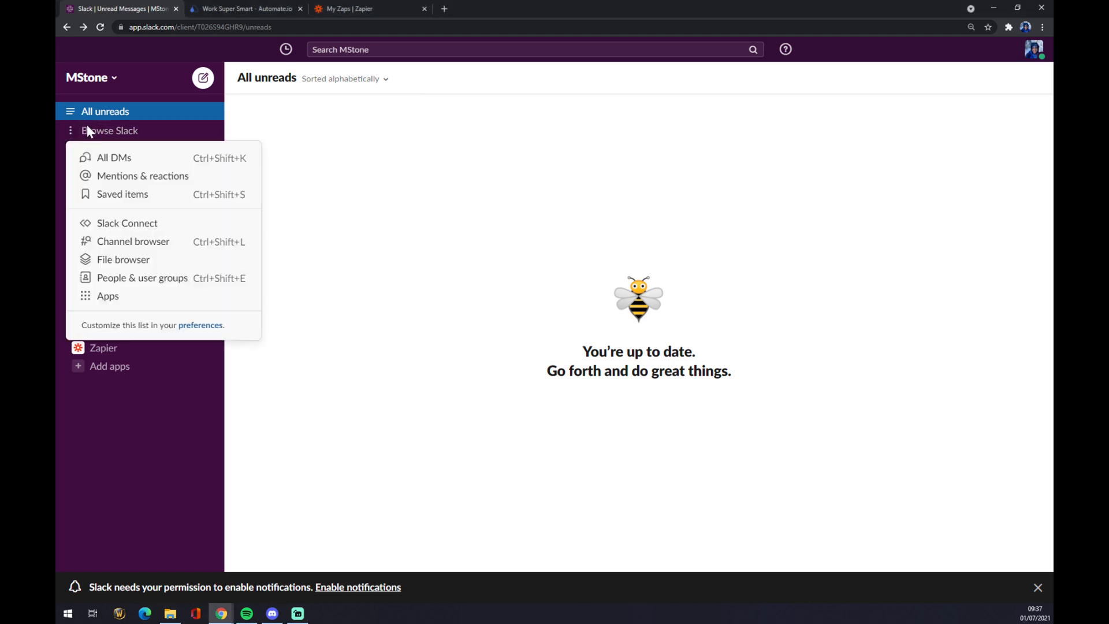
pyautogui.moveTo(108, 295)
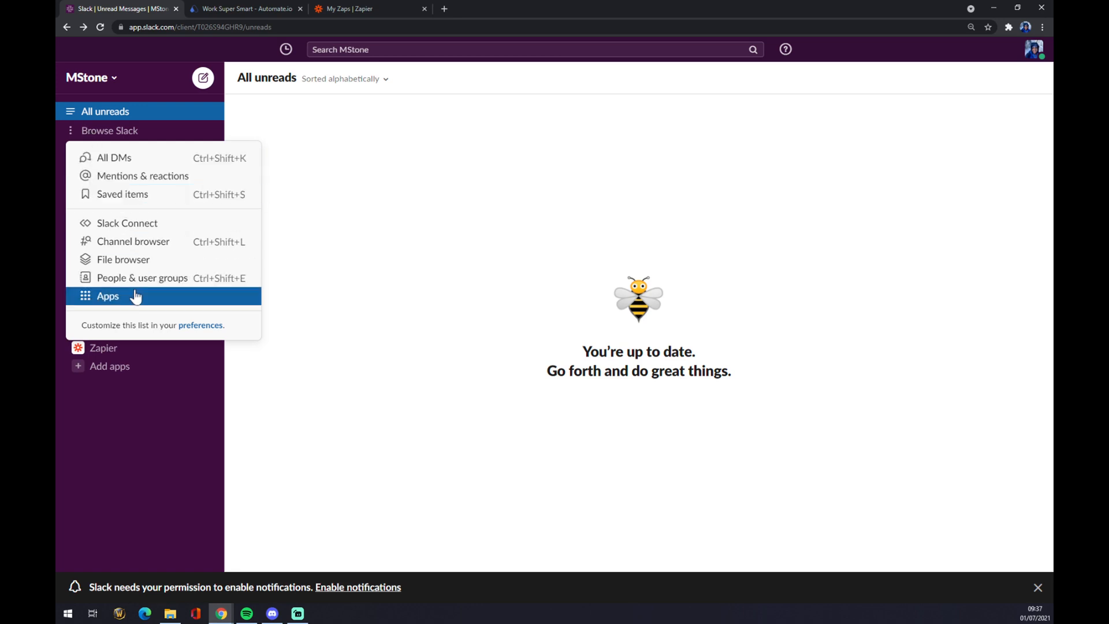
pyautogui.moveTo(135, 298)
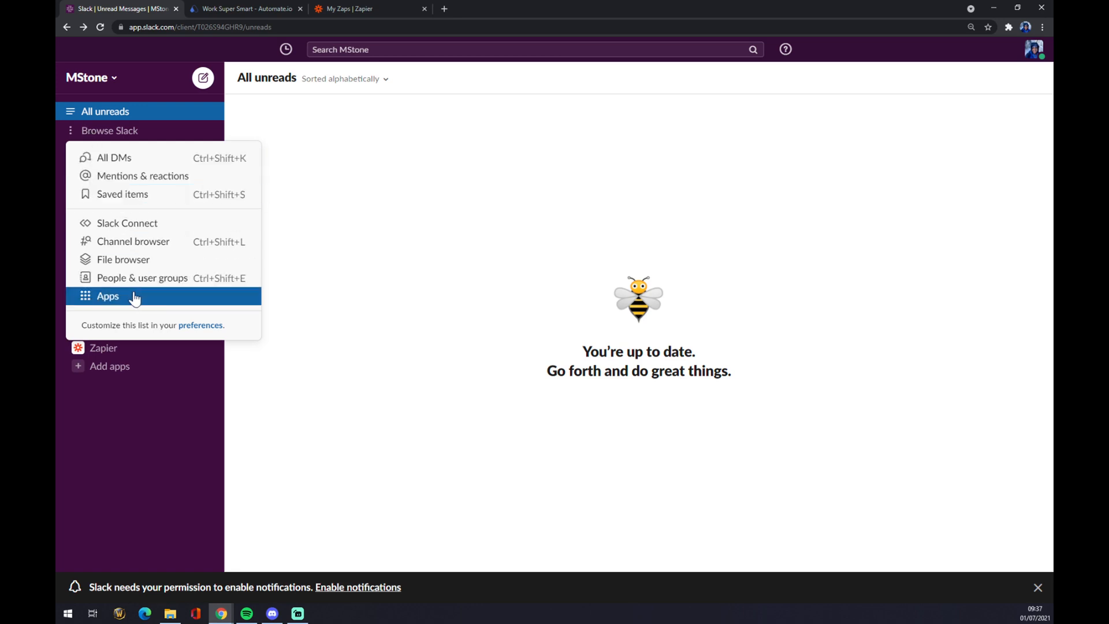
# Open Slack's Apps page and search it for 'google cale'
pyautogui.click(107, 295)
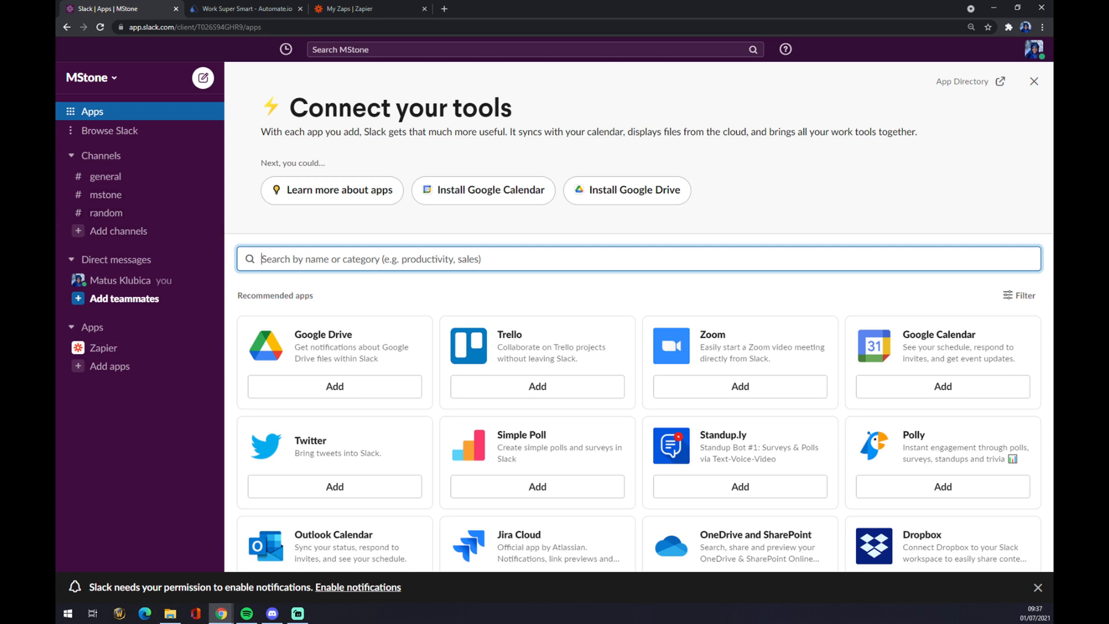
pyautogui.write('google calen')
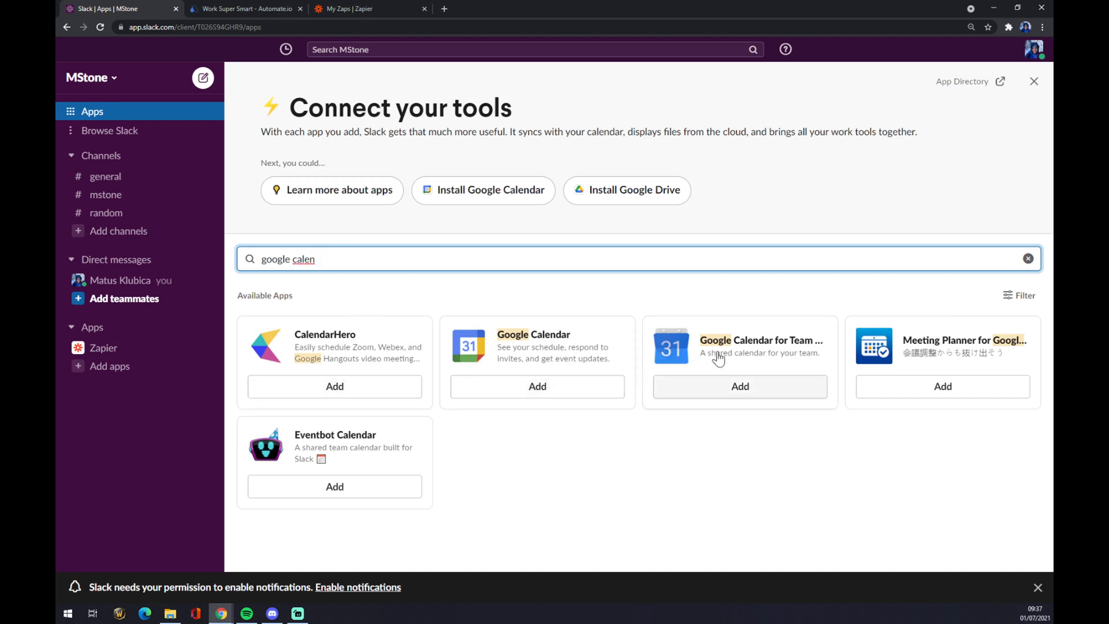
pyautogui.moveTo(546, 334)
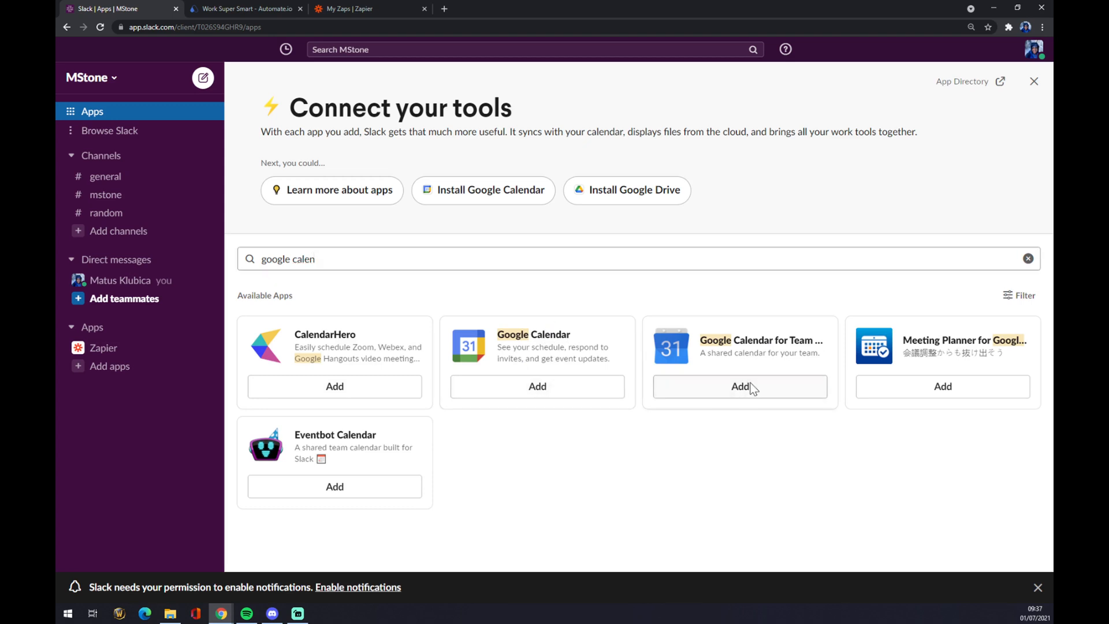
pyautogui.click(740, 386)
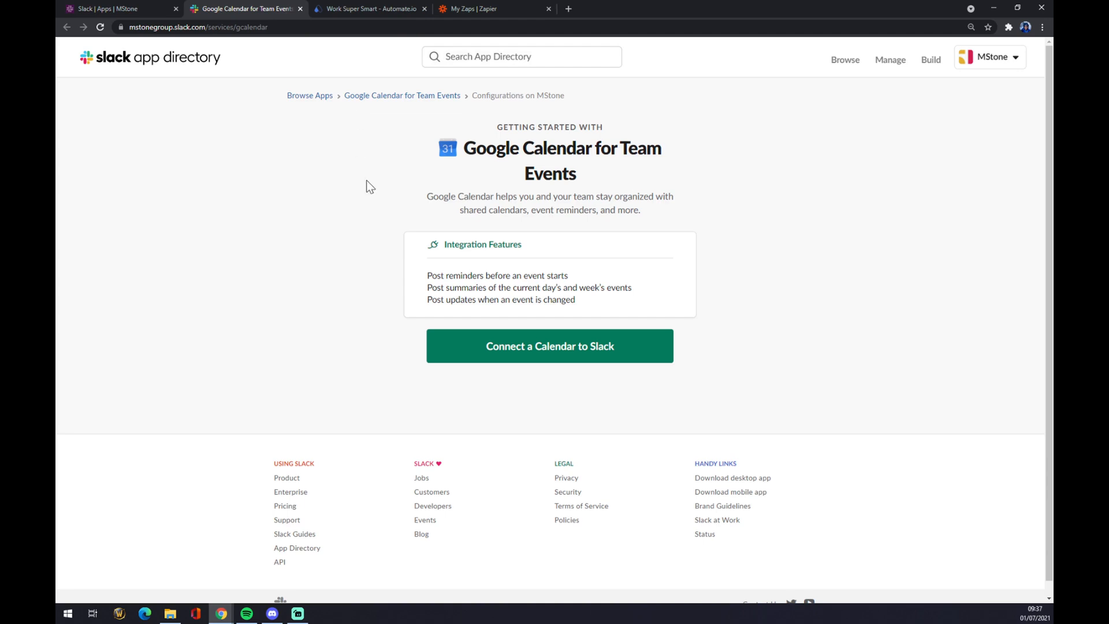
pyautogui.moveTo(305, 154)
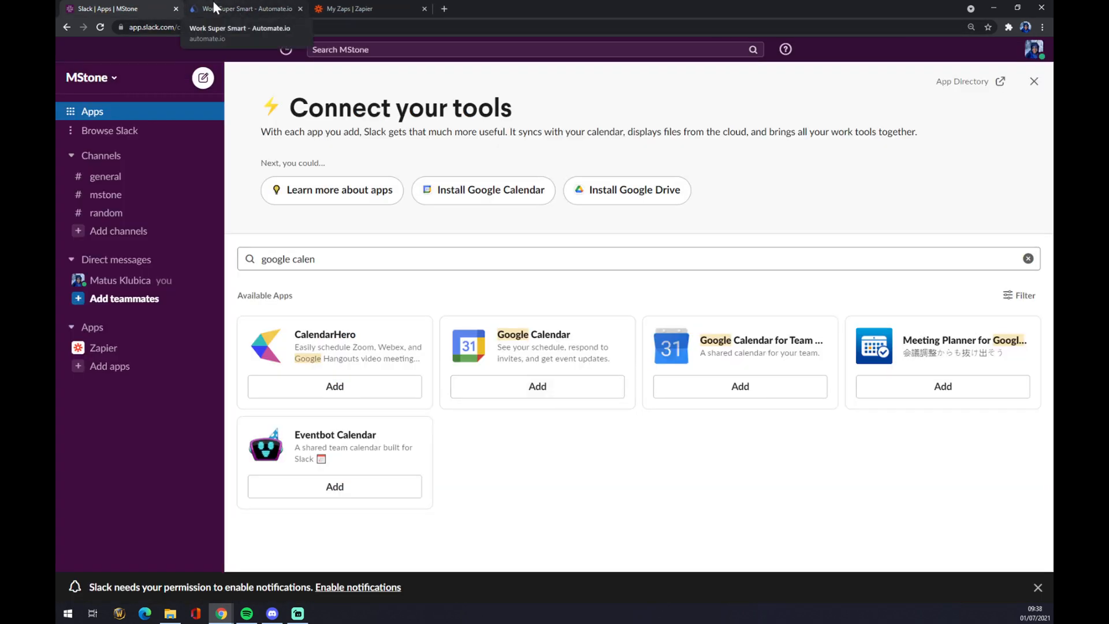
# Switch to Automate.io and open See All Categories from the Integrations menu
pyautogui.click(243, 9)
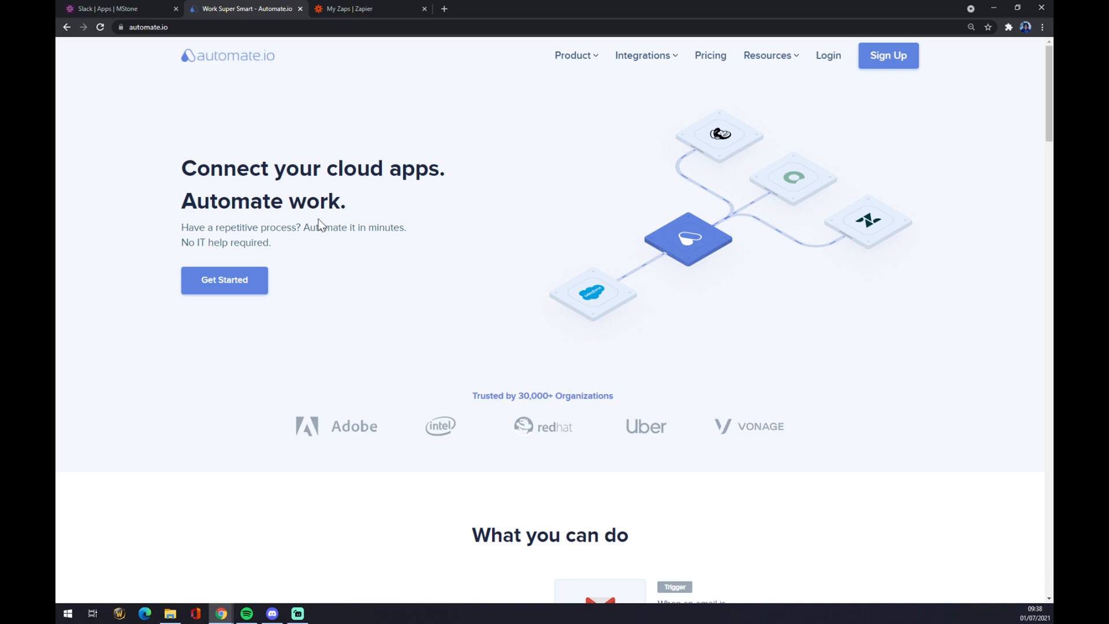
pyautogui.click(643, 55)
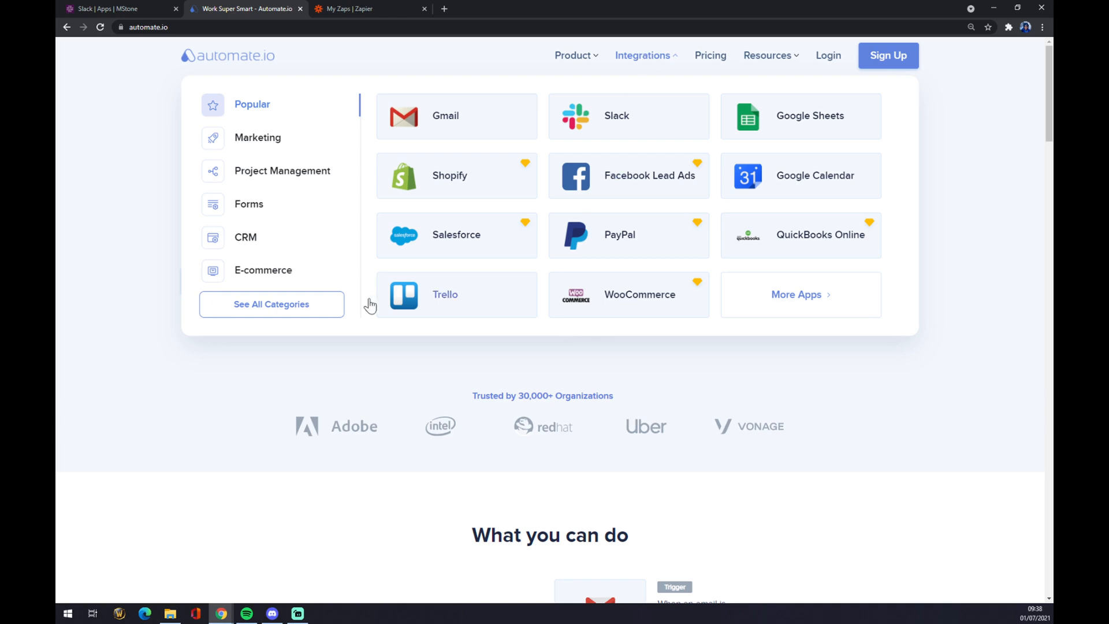
pyautogui.click(271, 304)
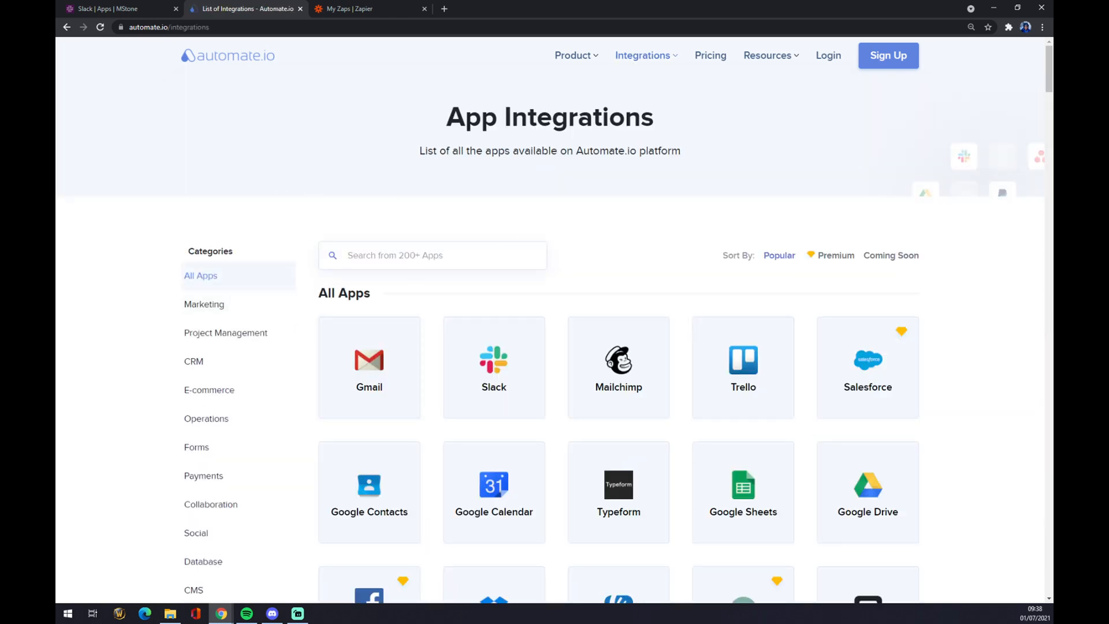
# Search apps for 'slack', then search its integrations for 'calendar' and open Google Calendar
pyautogui.click(431, 254)
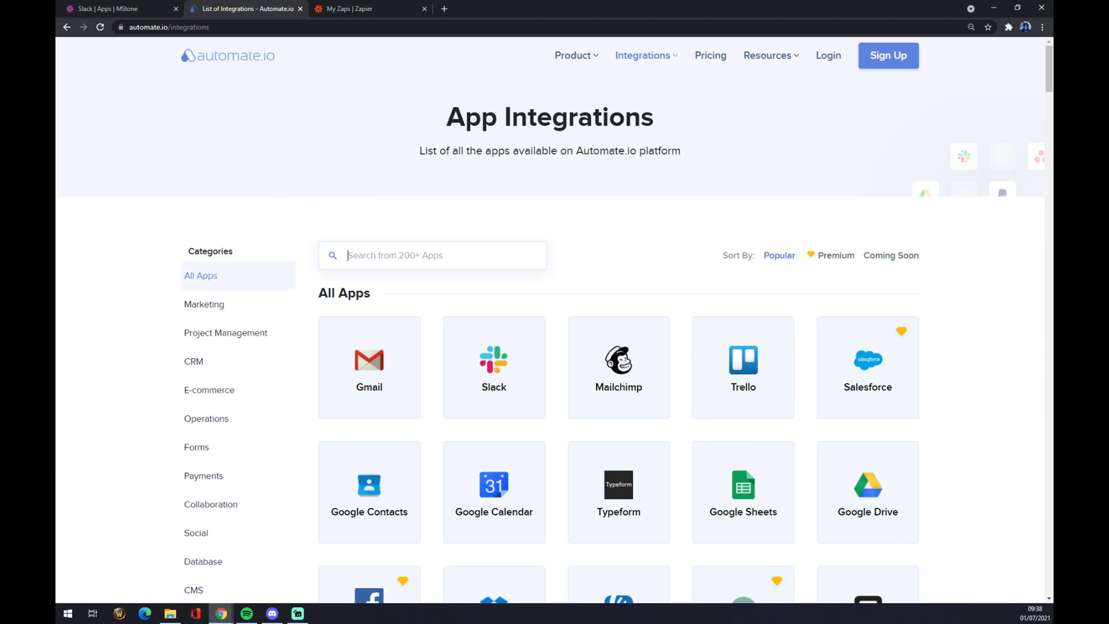
pyautogui.write('slack')
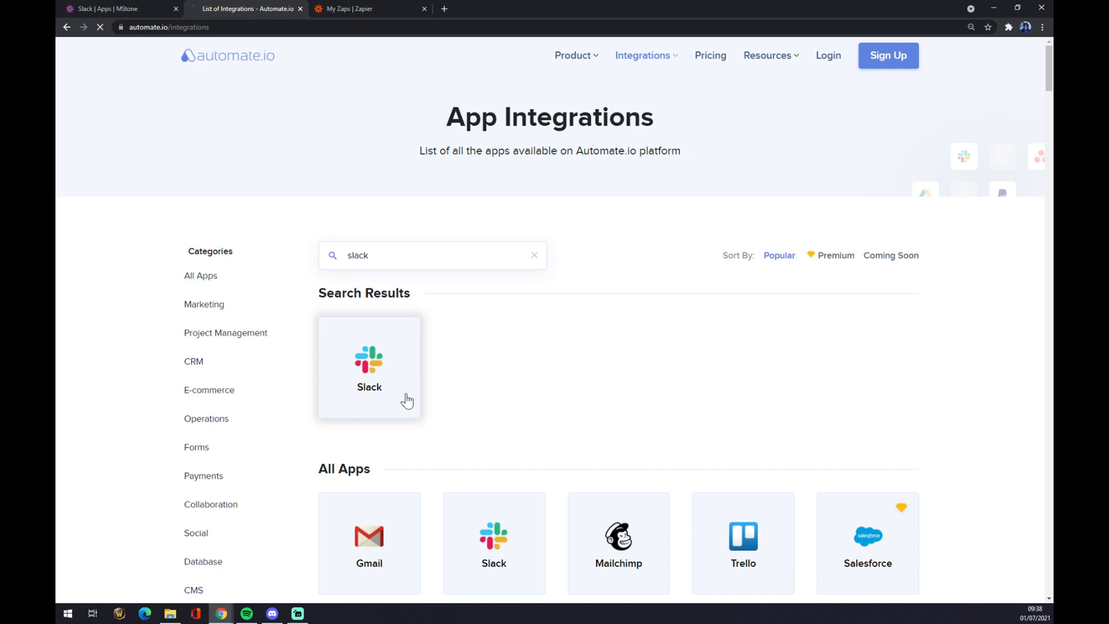
pyautogui.click(368, 366)
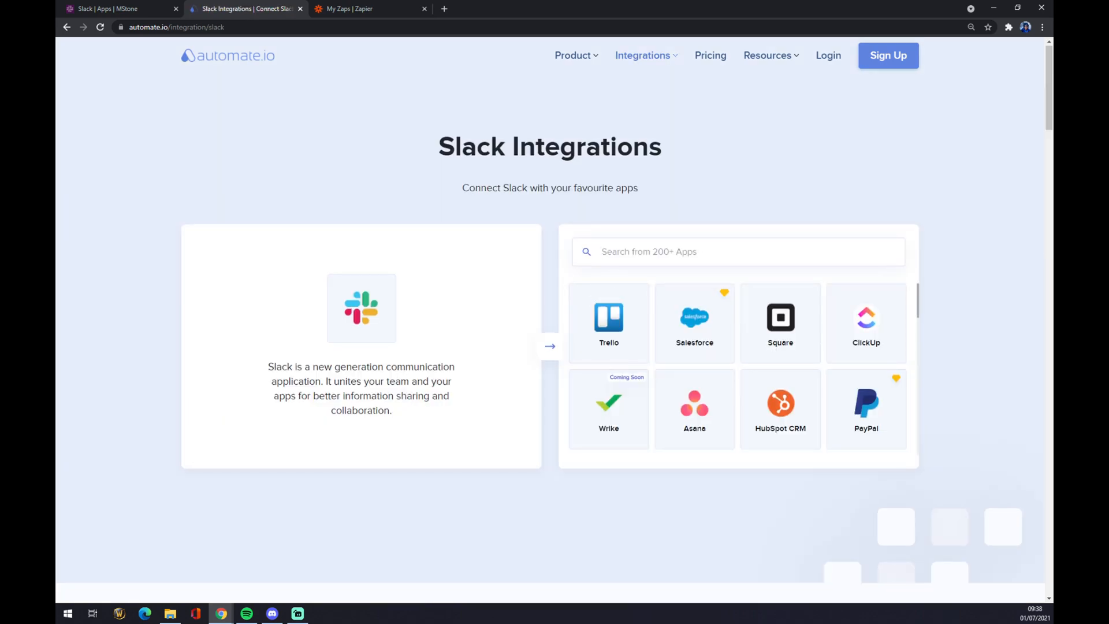
pyautogui.write('calendar')
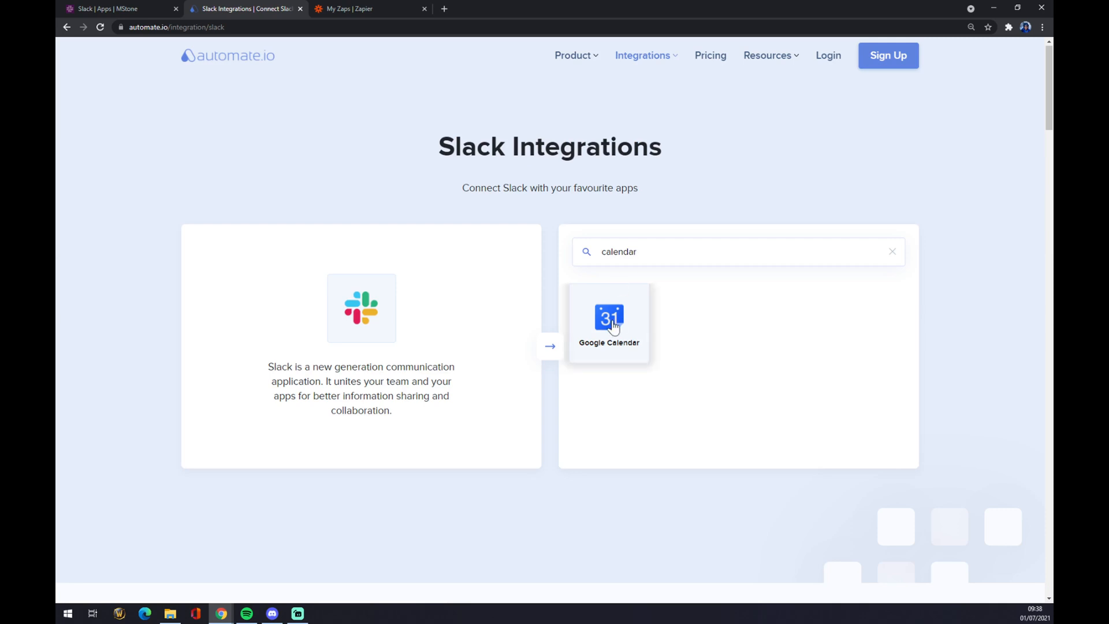
pyautogui.click(608, 321)
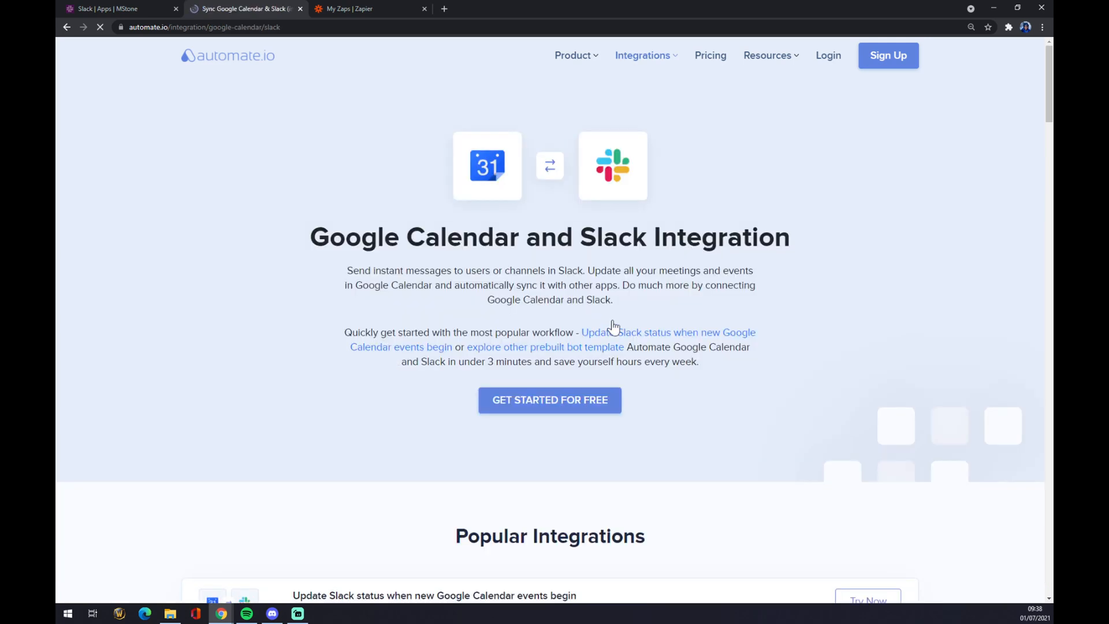
# Scroll to Create your own Integration and select the Get Data from Workflow trigger
pyautogui.scroll(-3)
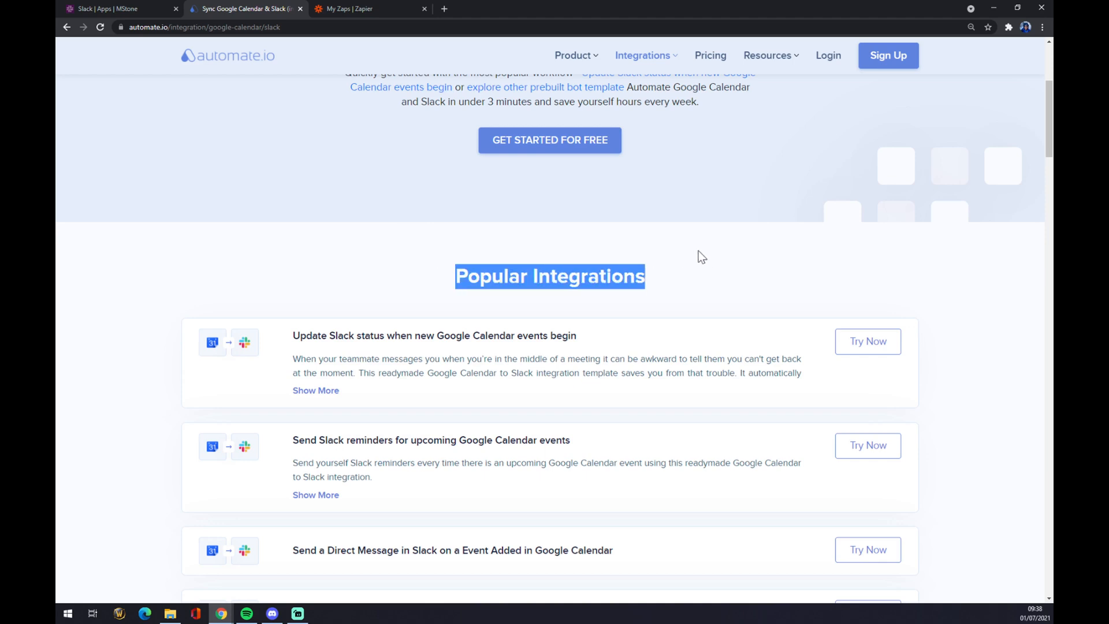
pyautogui.scroll(-3)
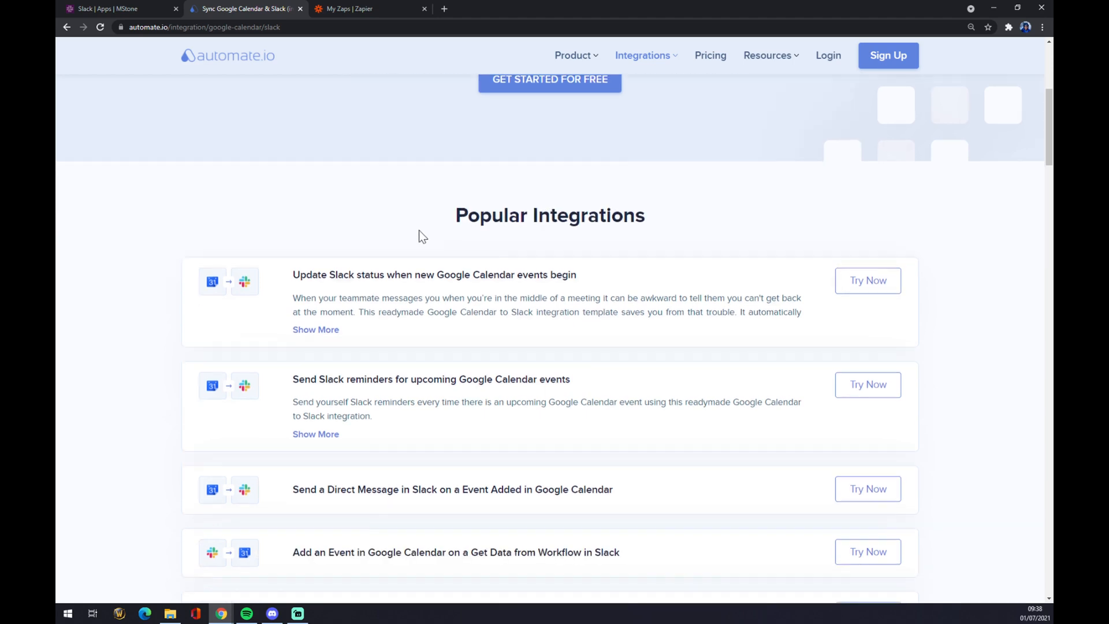
pyautogui.scroll(-3)
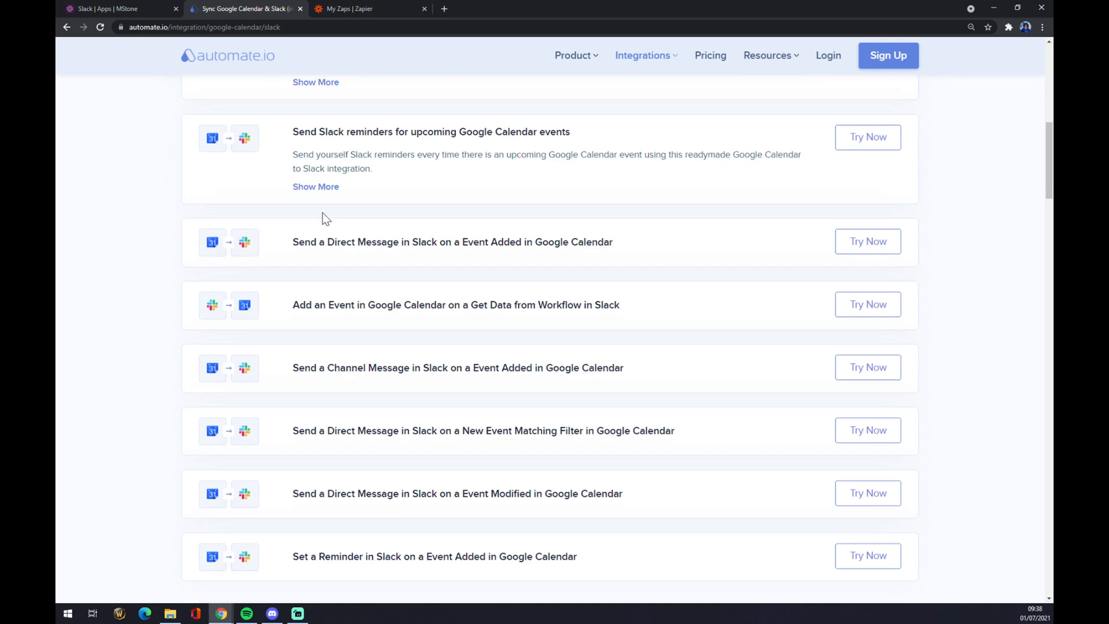
pyautogui.scroll(-3)
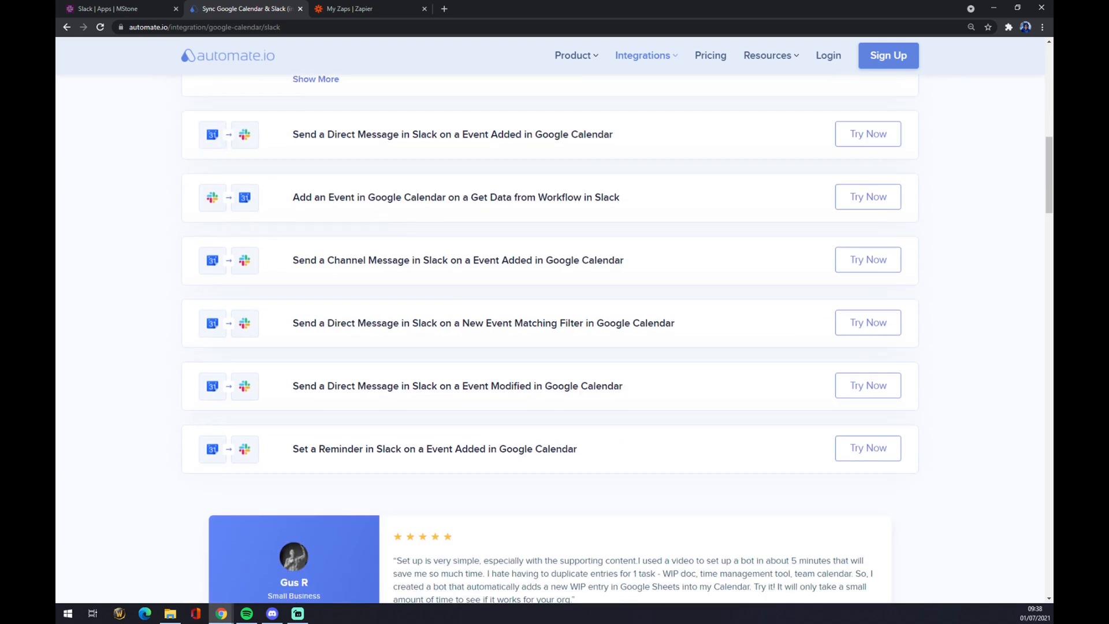
pyautogui.scroll(-3)
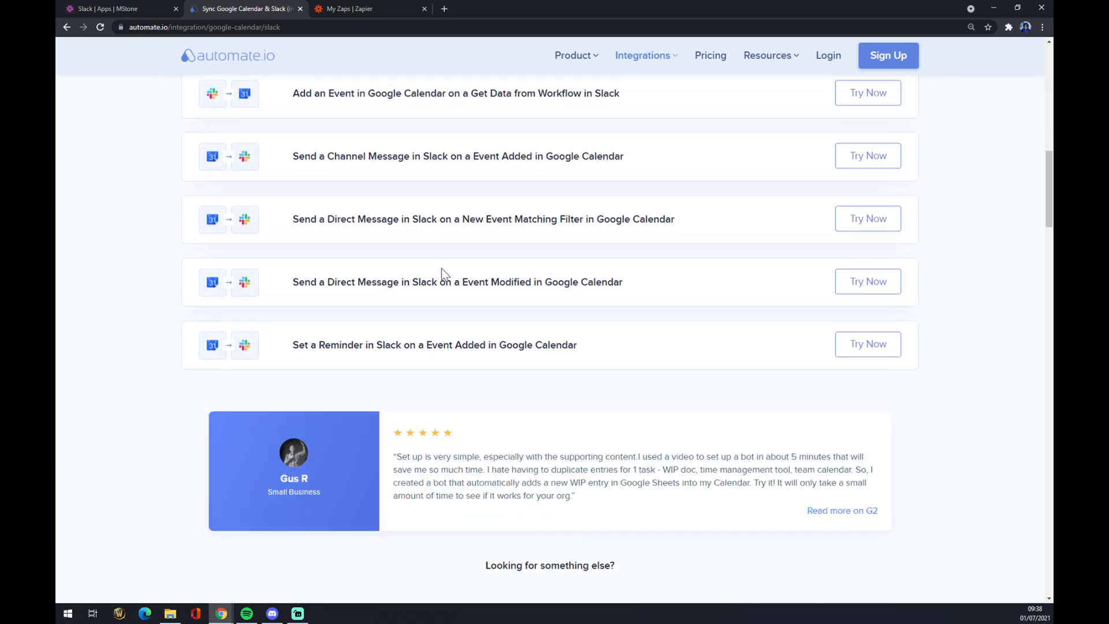
pyautogui.scroll(-3)
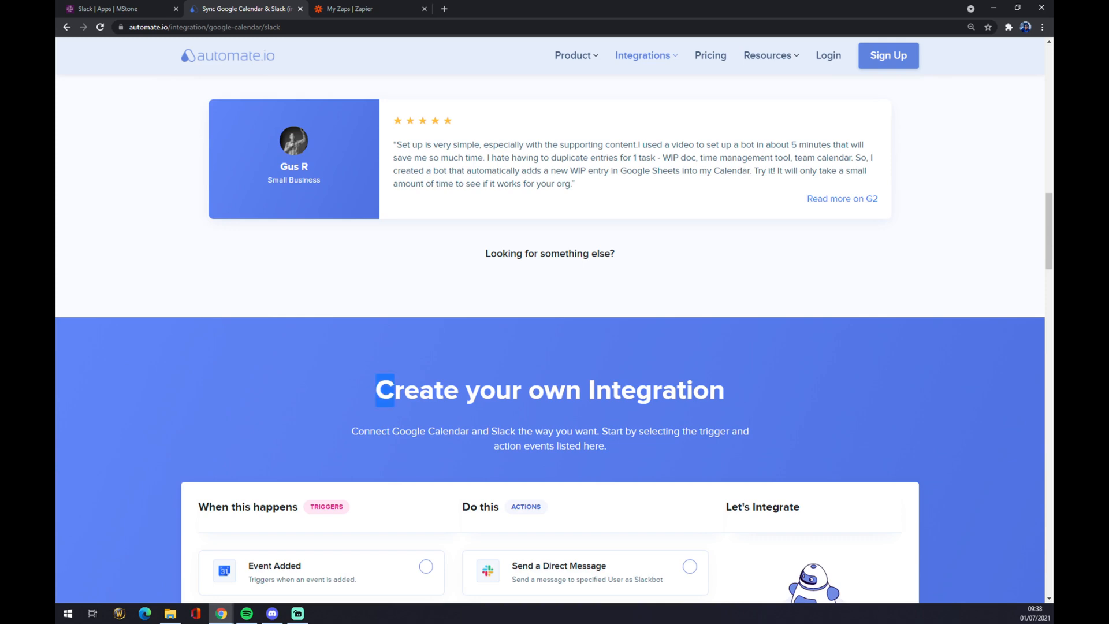
pyautogui.scroll(-3)
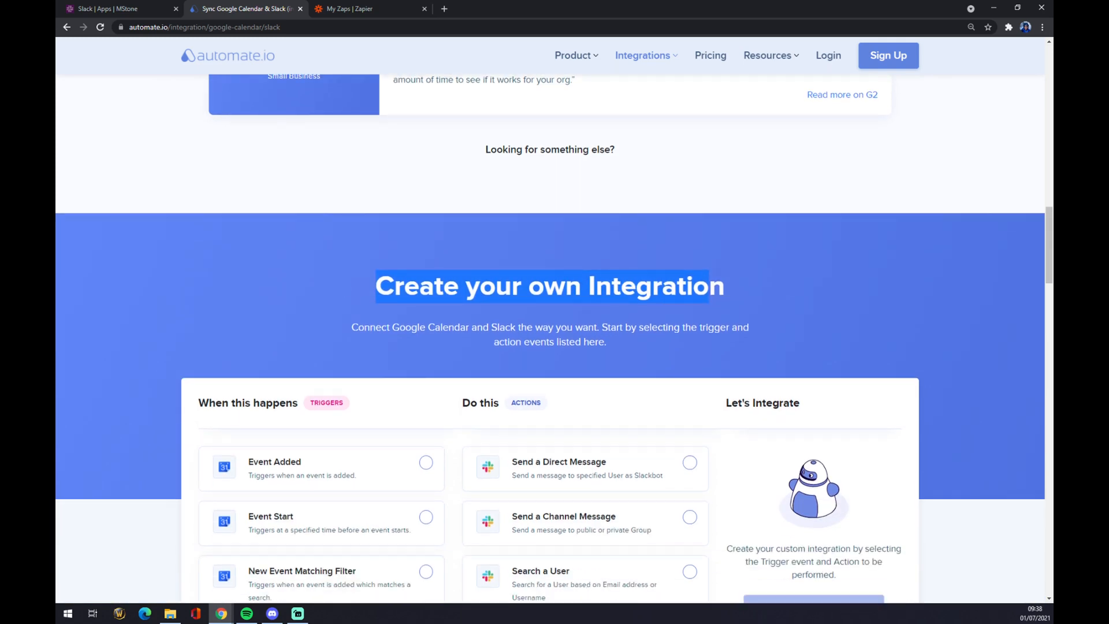
pyautogui.scroll(-3)
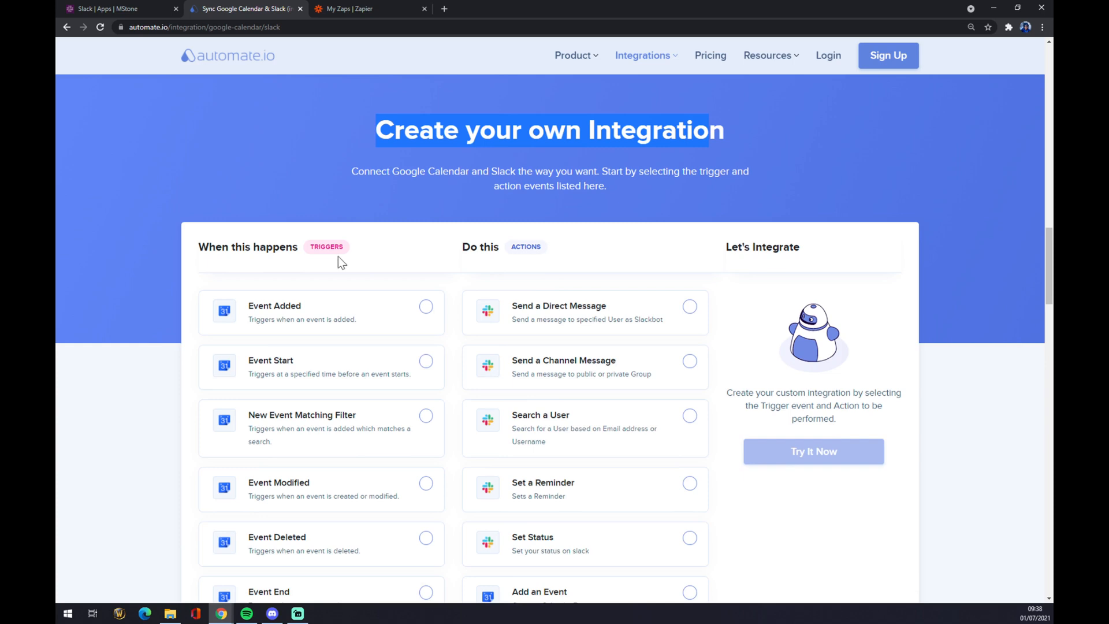
pyautogui.moveTo(346, 227)
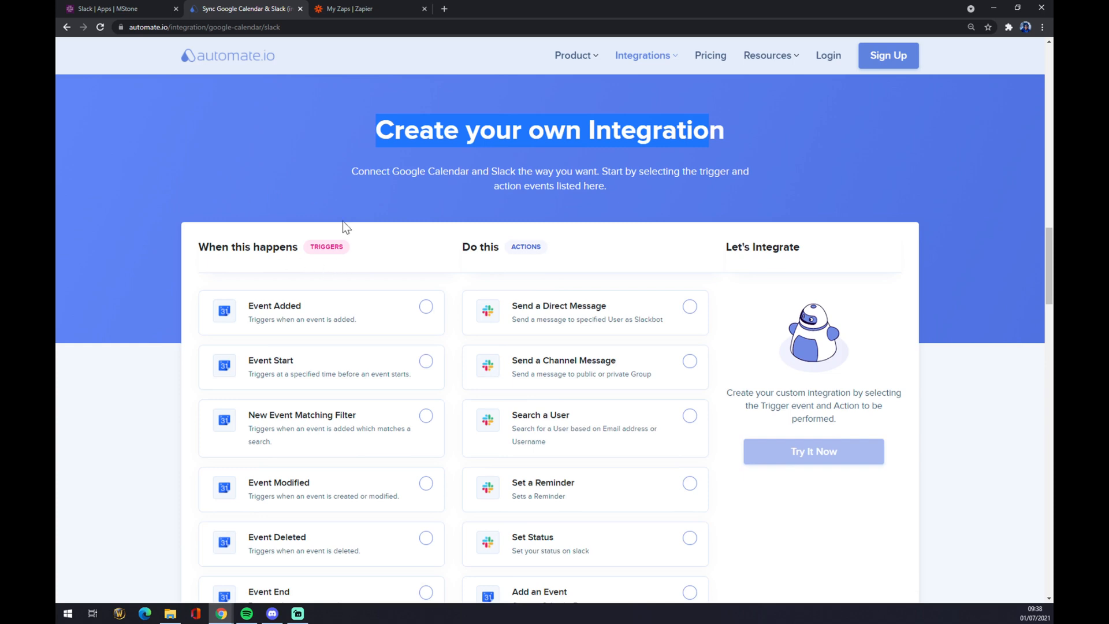
pyautogui.scroll(-3)
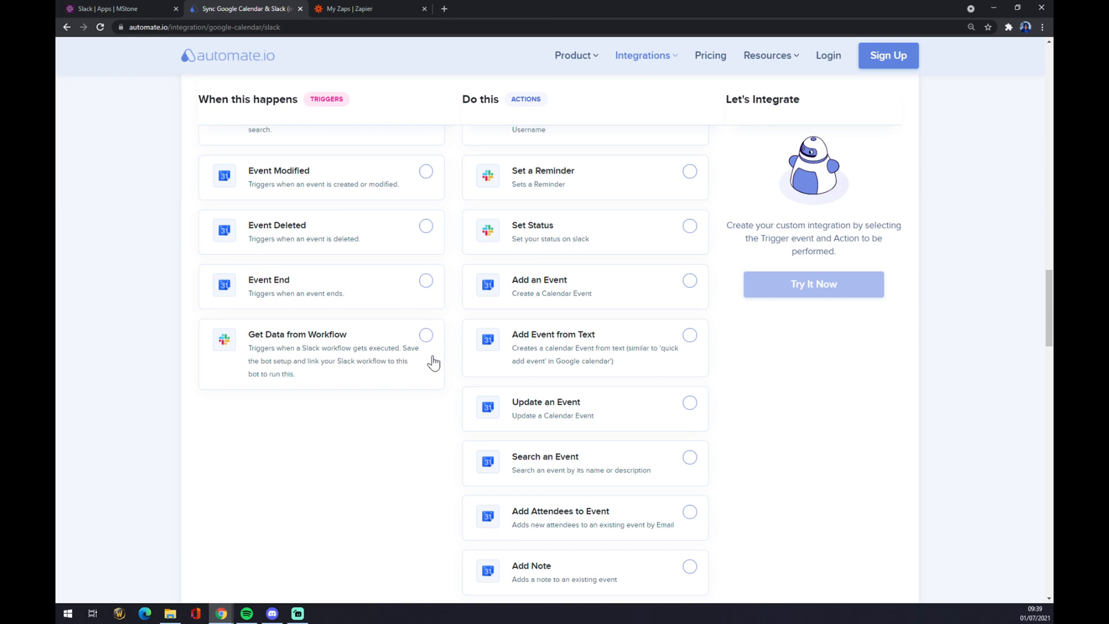
pyautogui.click(425, 334)
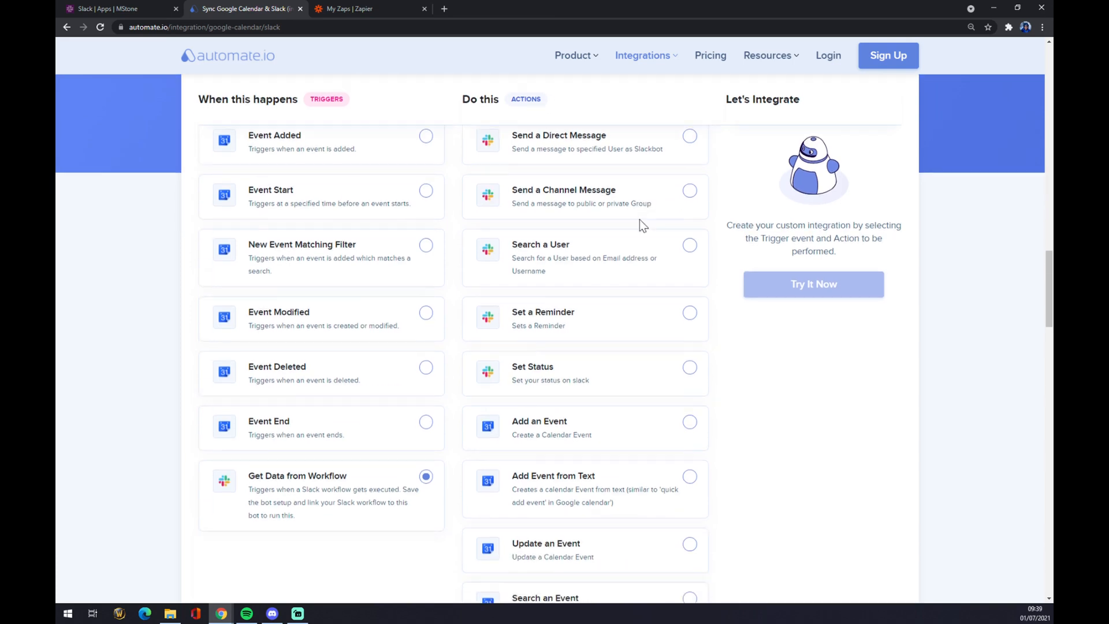
# Browse the available actions, then switch to the Zapier Zaps tab
pyautogui.scroll(-3)
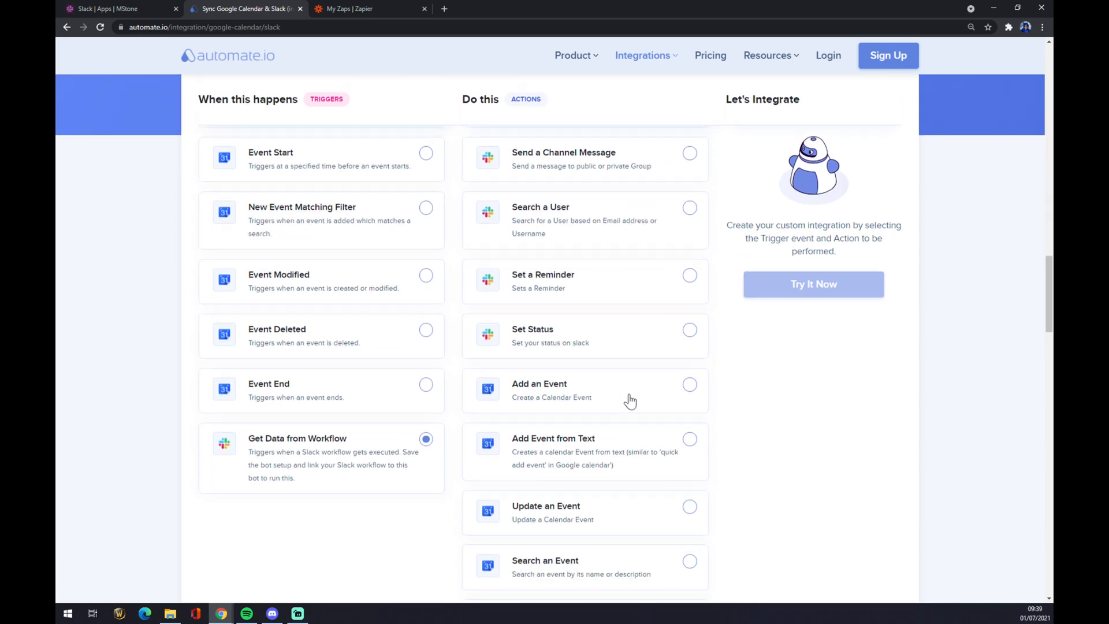
pyautogui.moveTo(646, 396)
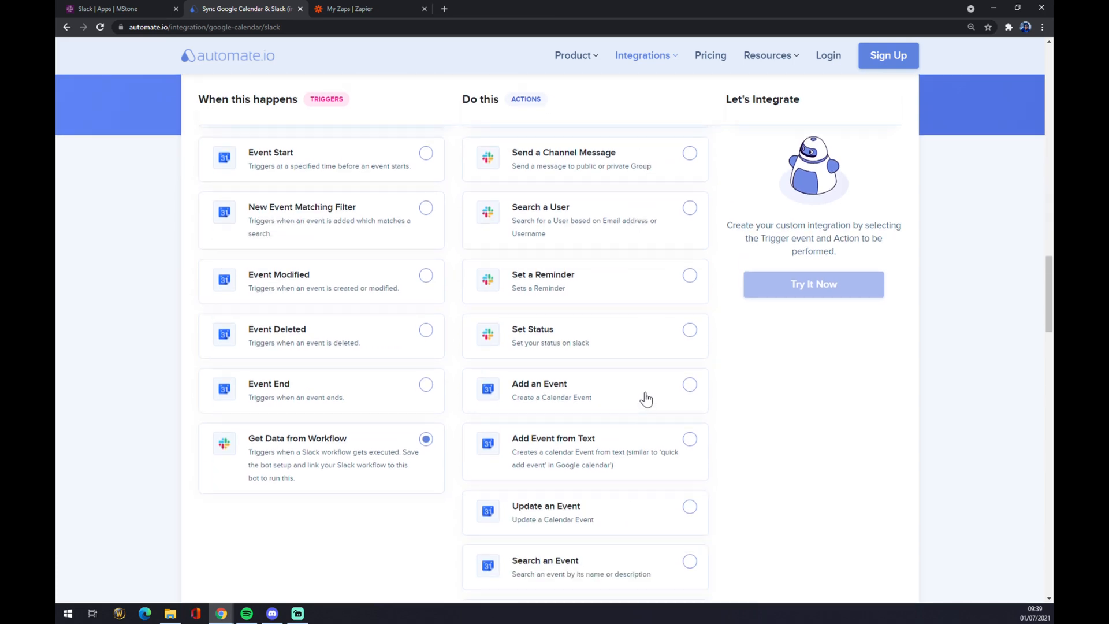
pyautogui.scroll(-3)
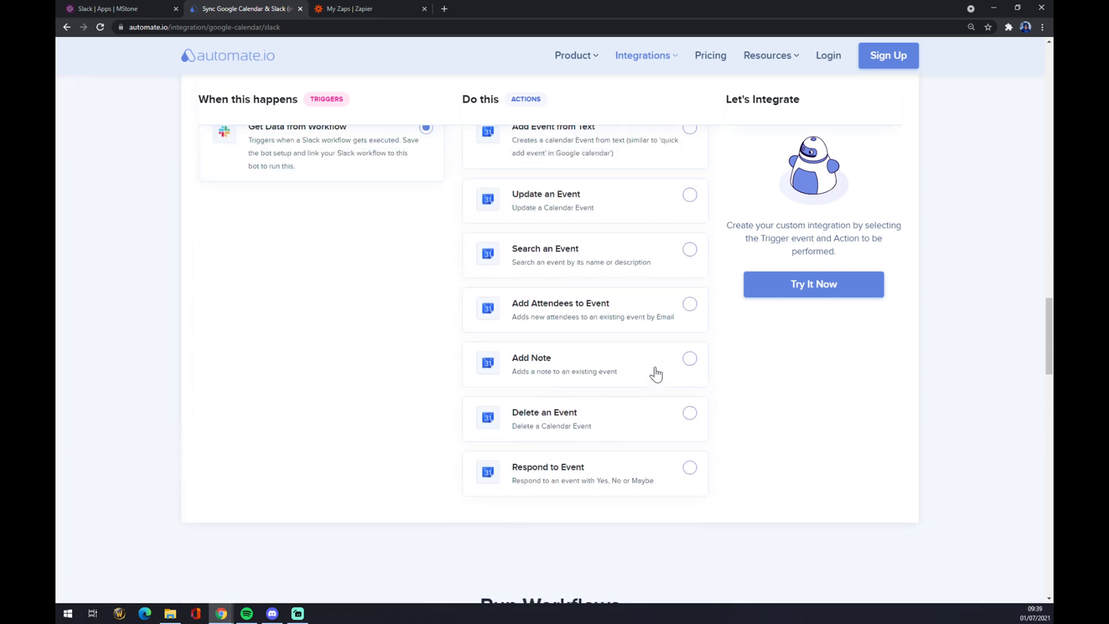
pyautogui.moveTo(562, 344)
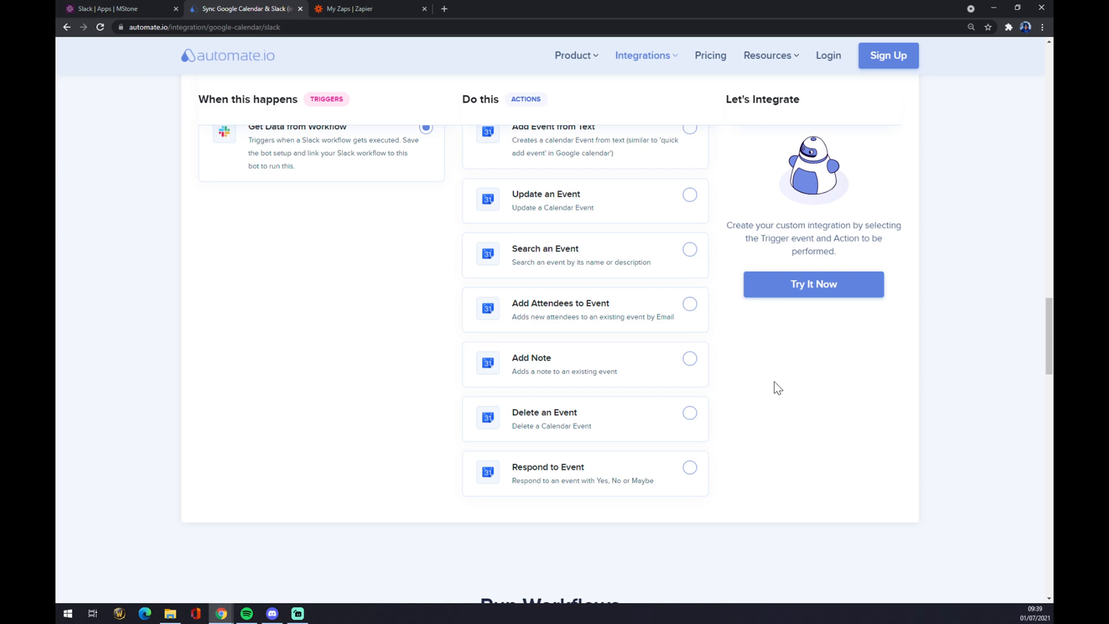
pyautogui.click(364, 8)
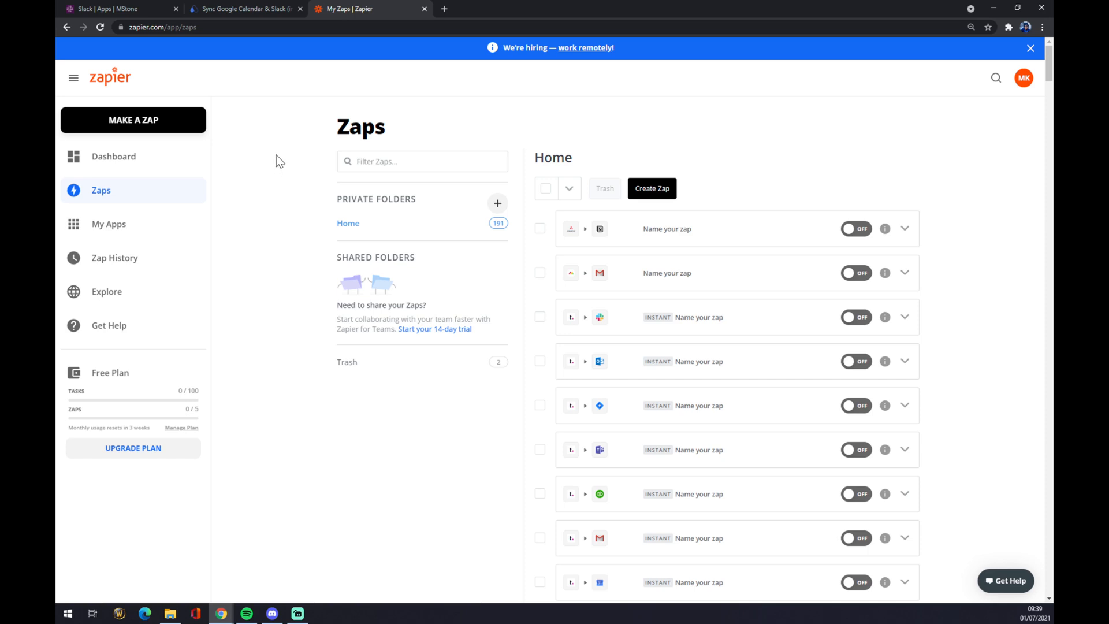
pyautogui.moveTo(218, 142)
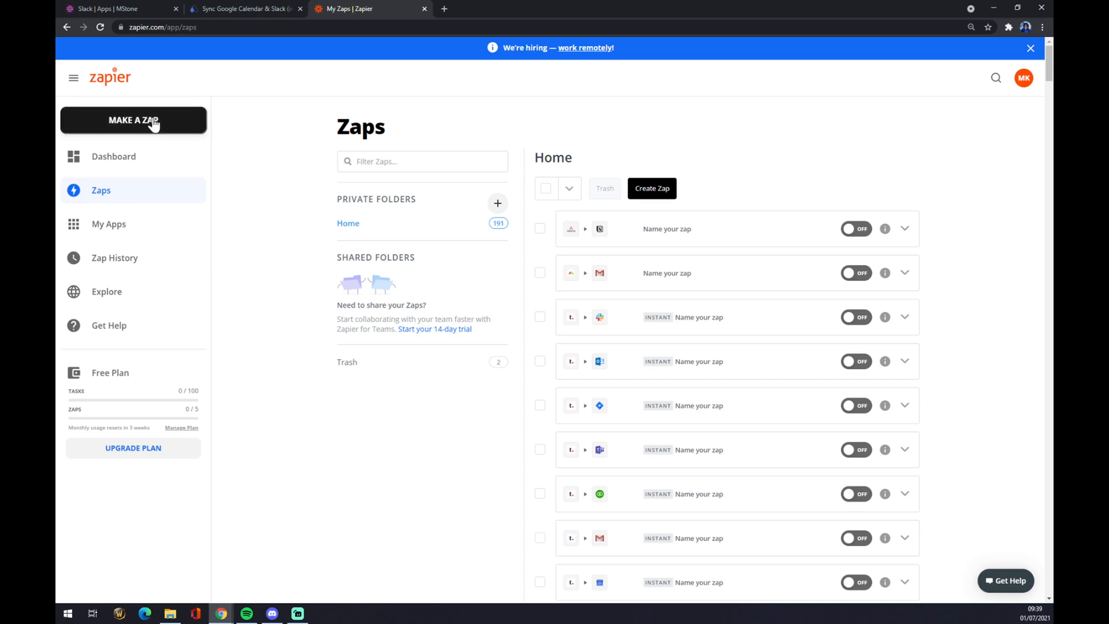
# Choose MAKE A ZAP in the sidebar to open a new, unnamed zap
pyautogui.click(133, 119)
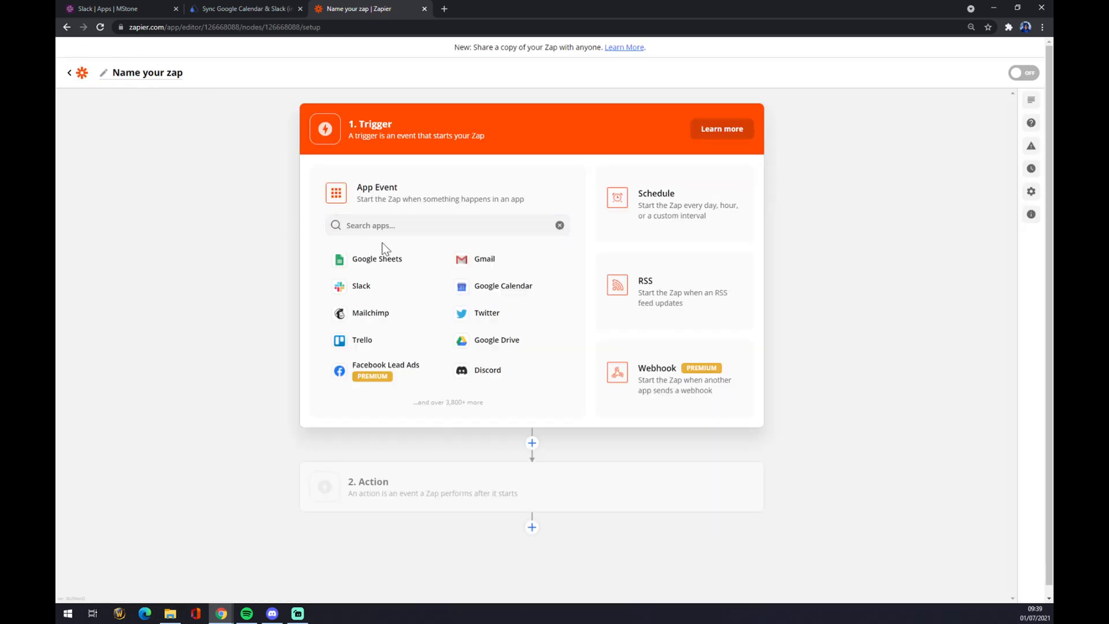
# Set the trigger to Slack's New Public Message Posted Anywhere event
pyautogui.click(447, 224)
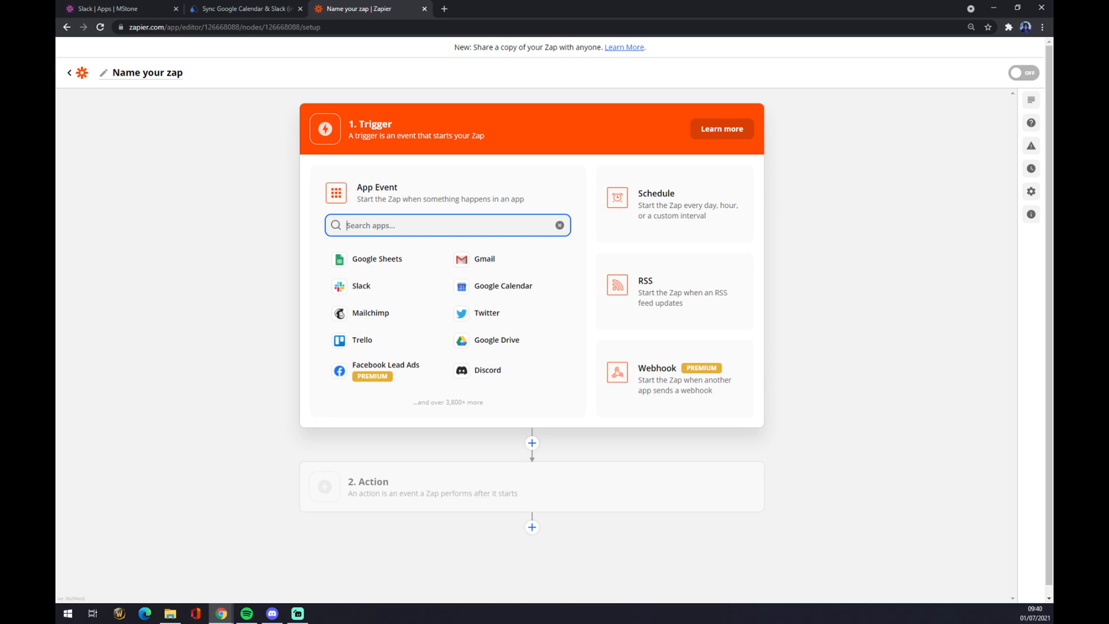
pyautogui.write('slack')
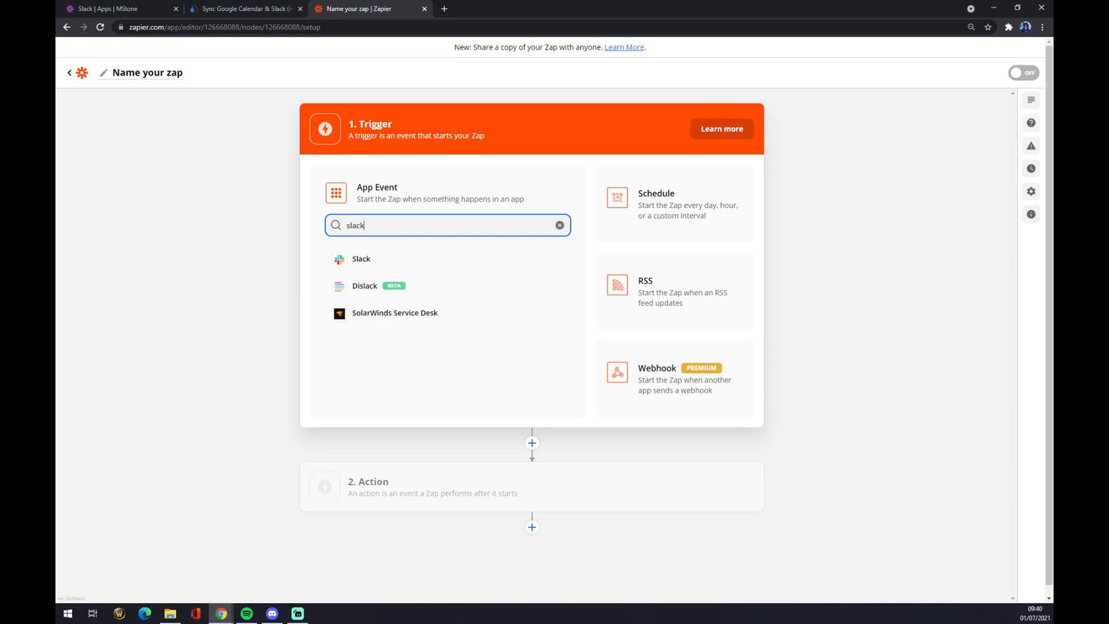
pyautogui.click(361, 258)
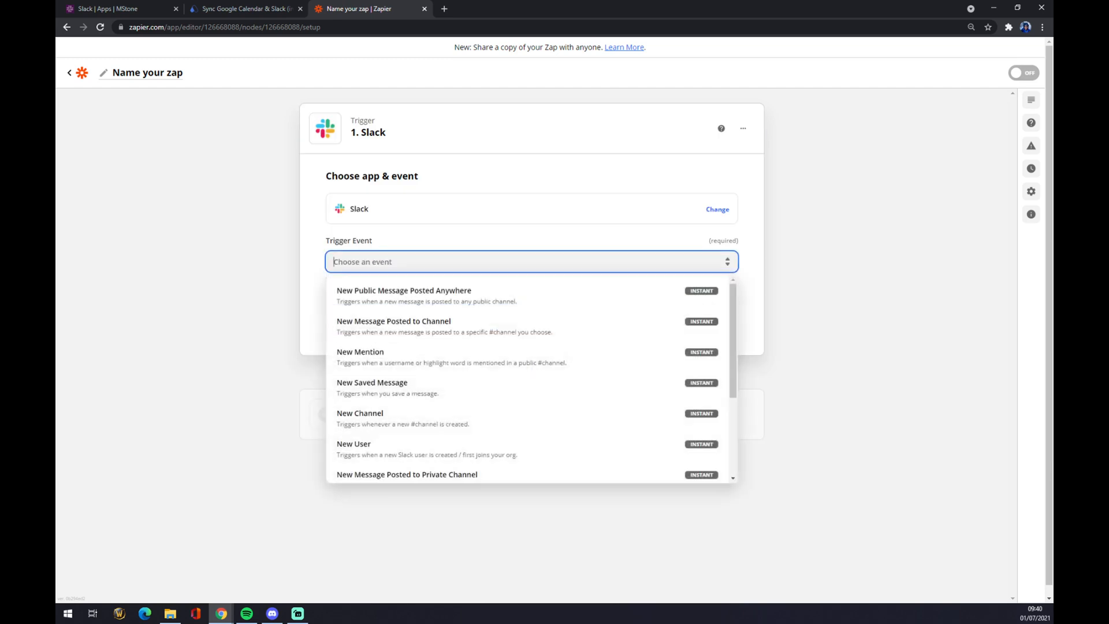
pyautogui.click(403, 290)
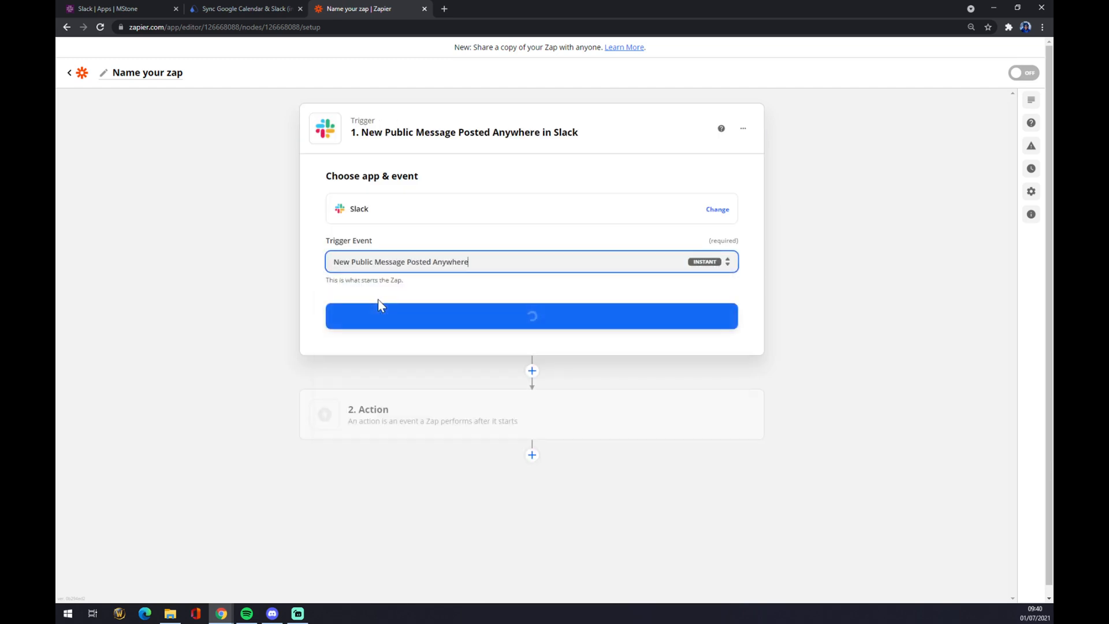
pyautogui.click(532, 316)
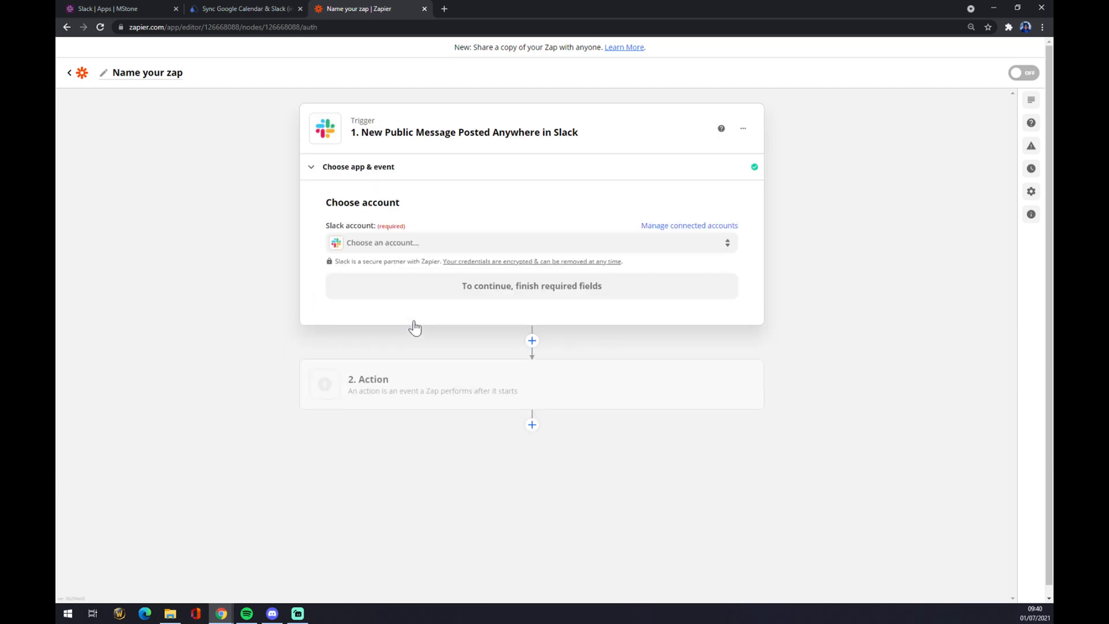
# Select the connected Slack account, keep bot messages excluded, and continue
pyautogui.click(530, 242)
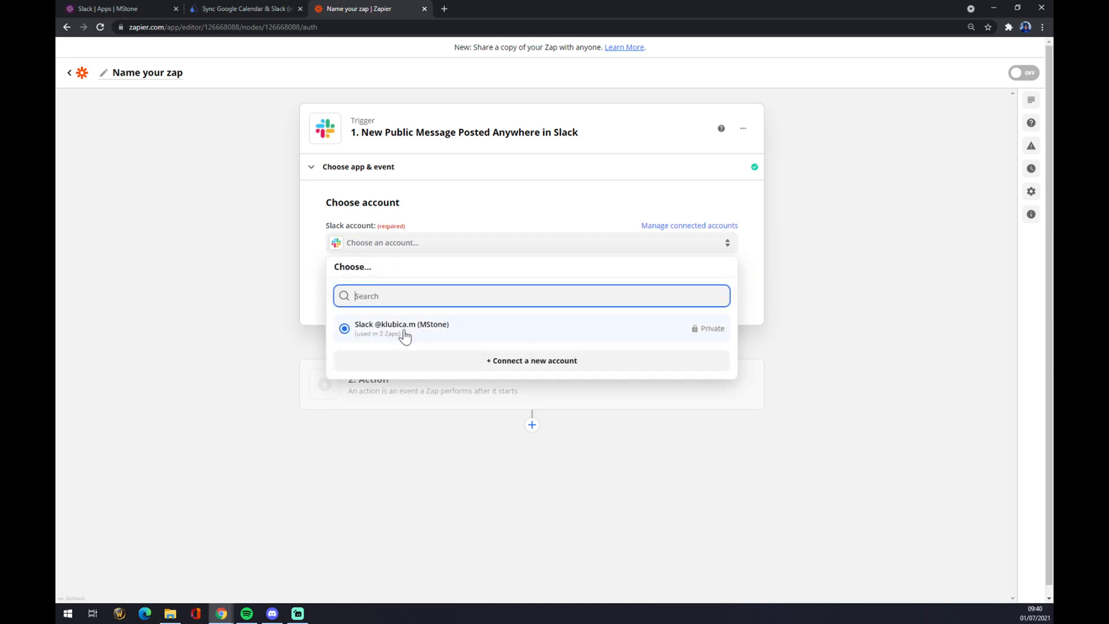
pyautogui.click(401, 327)
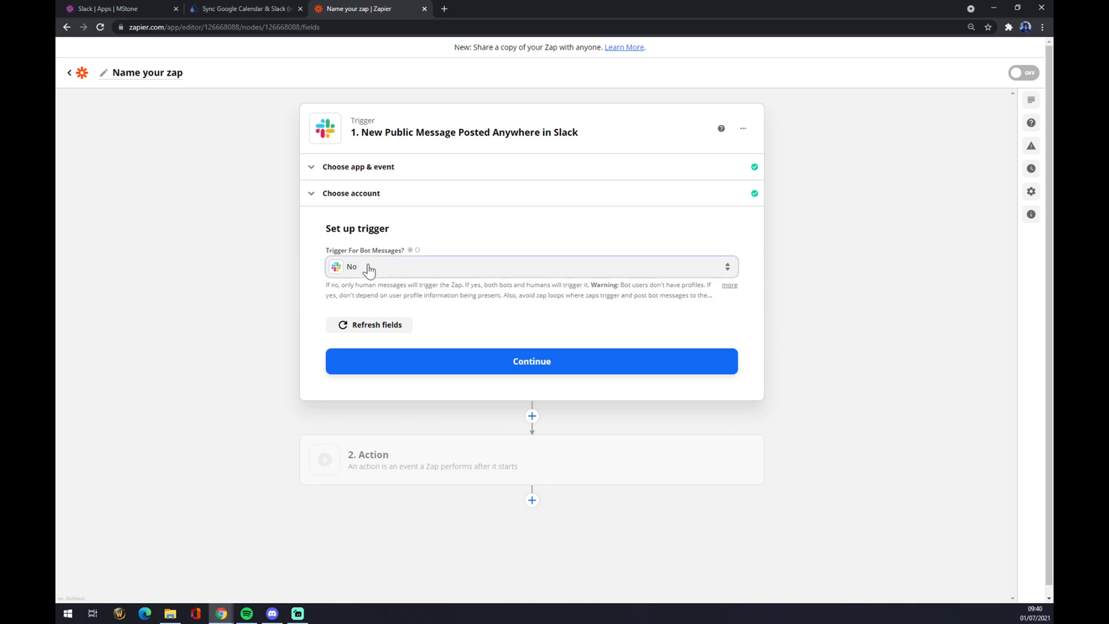
pyautogui.click(526, 266)
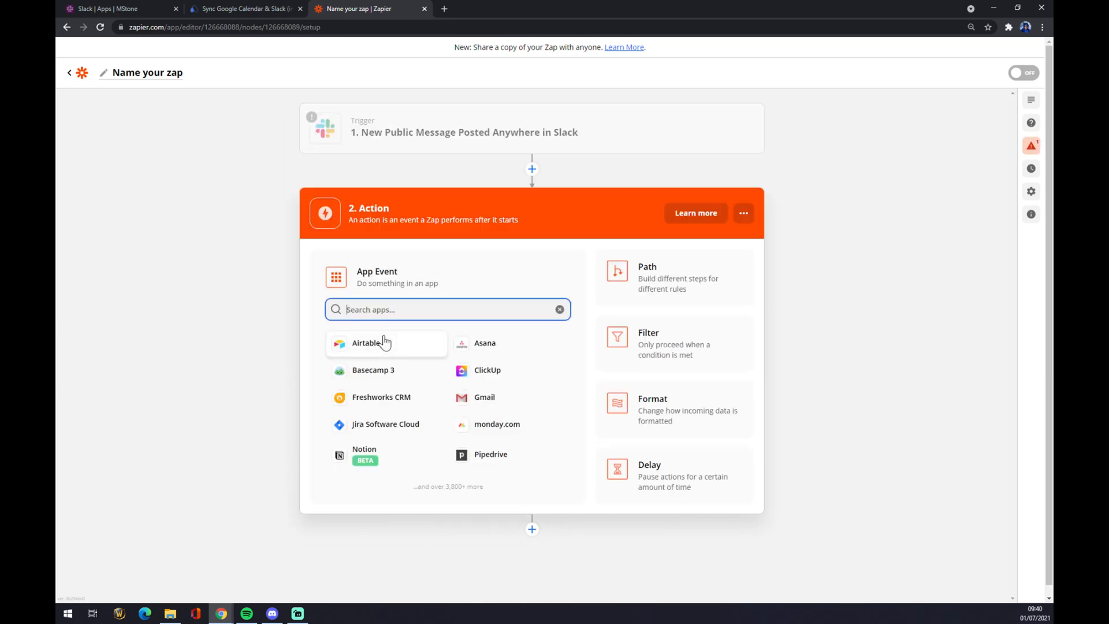
# Set the action to Google Calendar's Quick Add Event and continue
pyautogui.write('calenda')
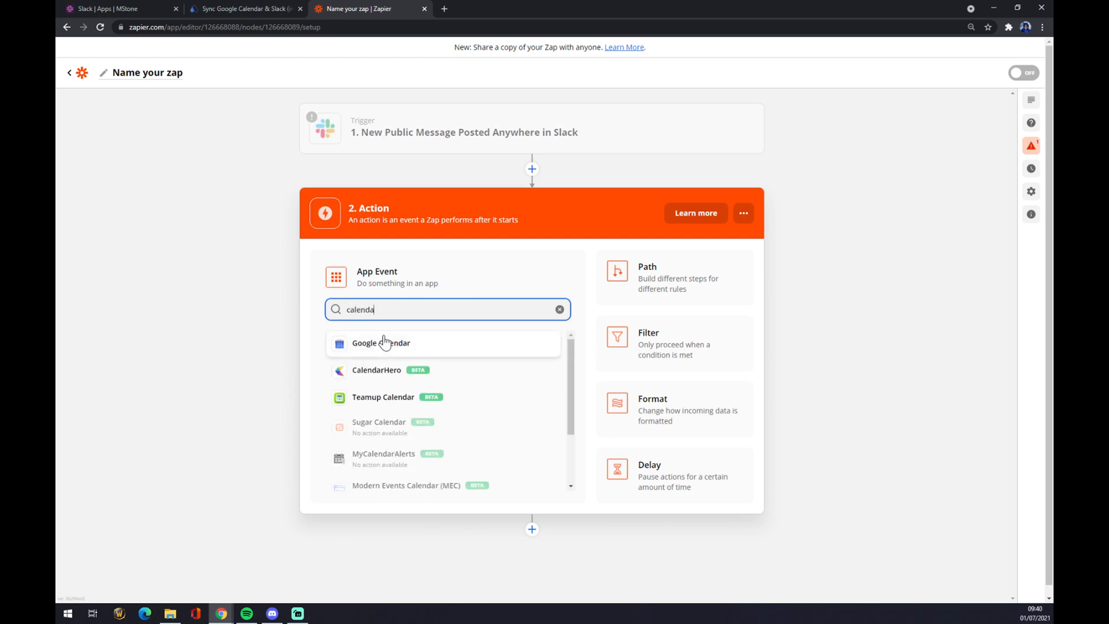
pyautogui.click(380, 343)
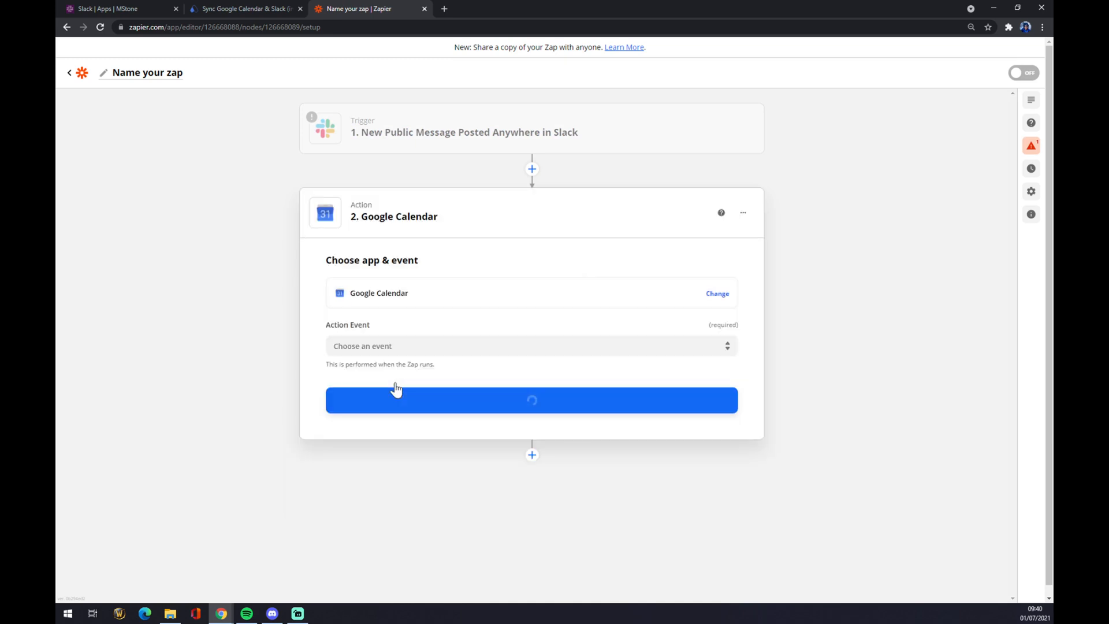
pyautogui.click(531, 346)
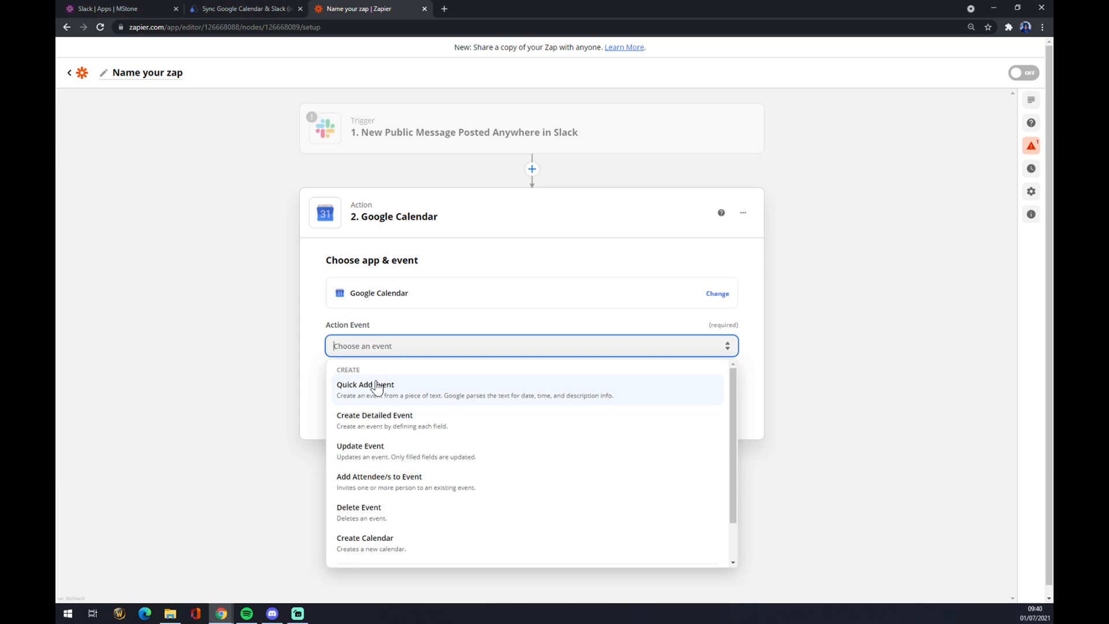
pyautogui.click(365, 384)
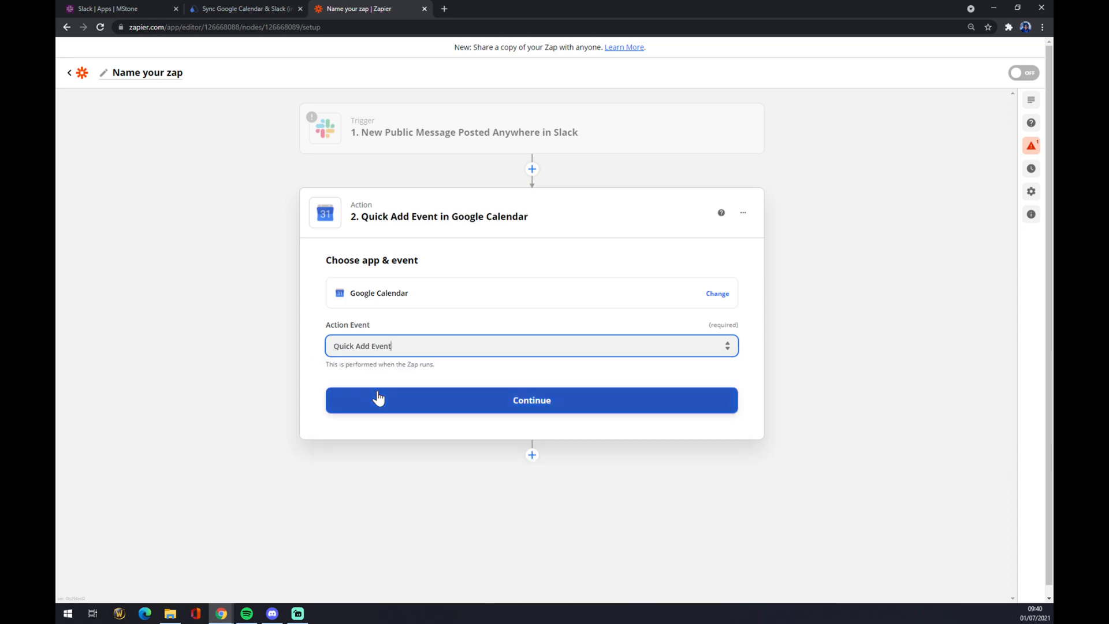
pyautogui.click(532, 400)
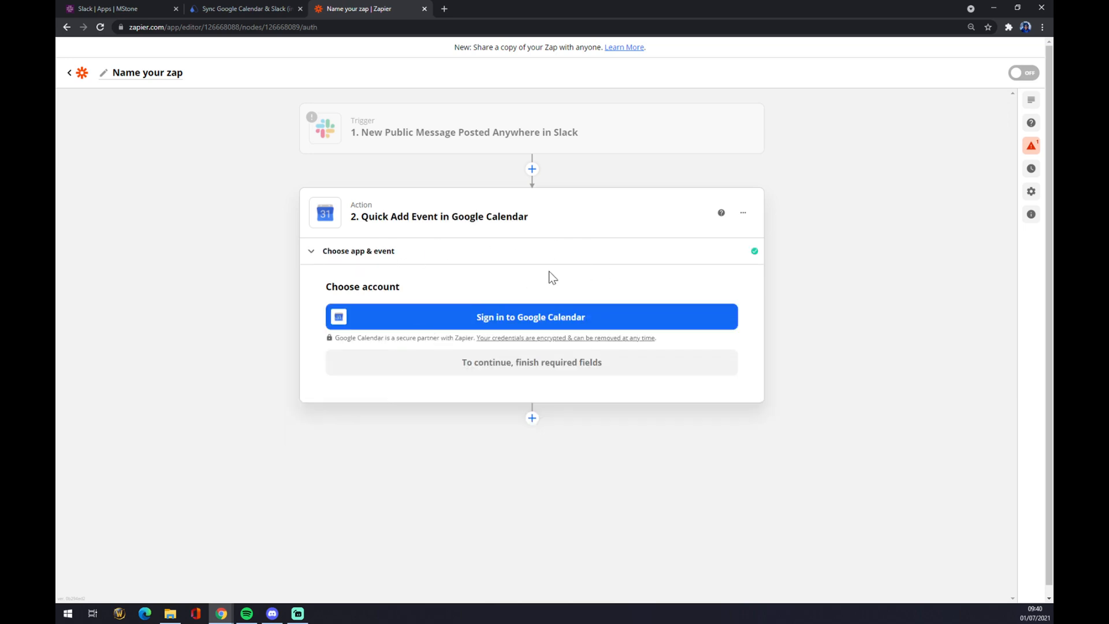